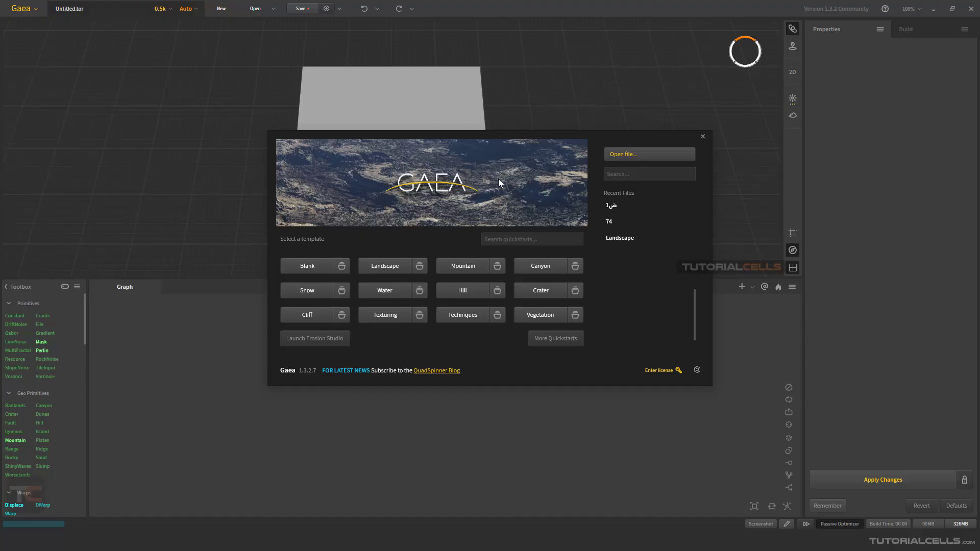
mouse_move(26, 38)
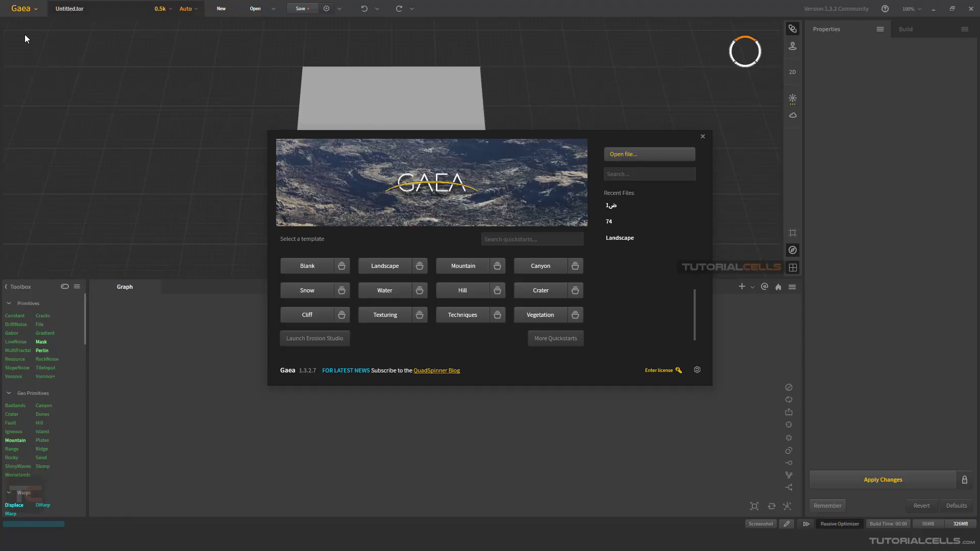
mouse_move(475, 139)
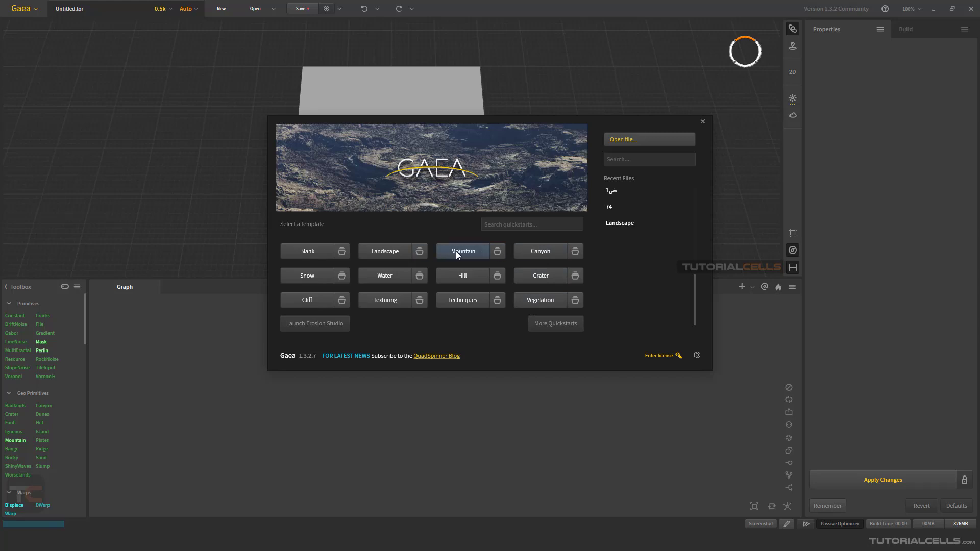
mouse_move(385, 276)
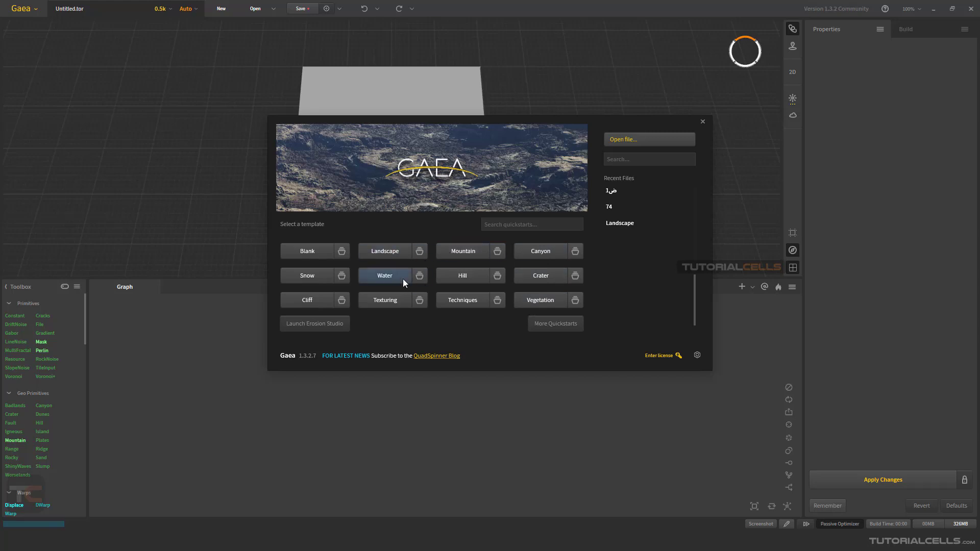
mouse_move(462, 252)
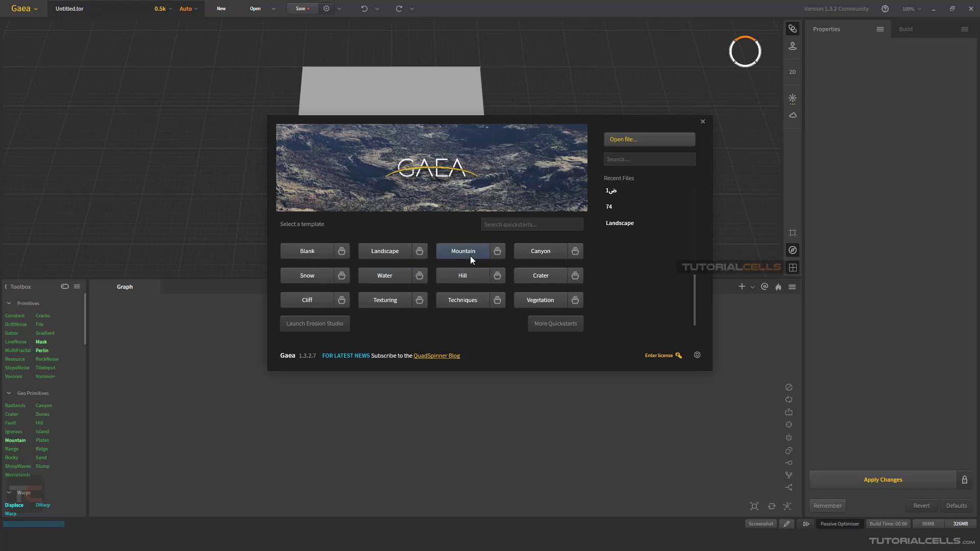
mouse_move(460, 280)
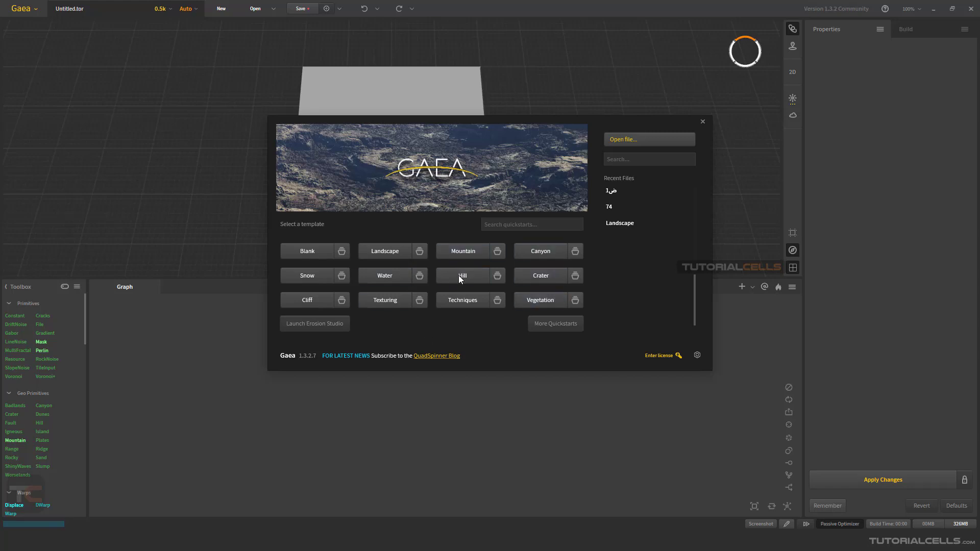
mouse_move(424, 317)
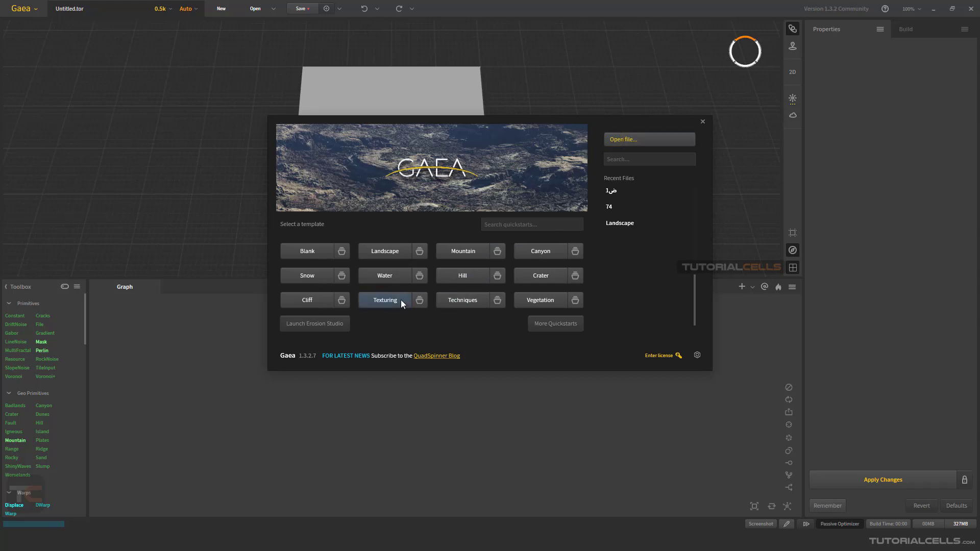
- Start a project from the Mountain quickstart template and glance at the main menu and toolbar
left_click(463, 251)
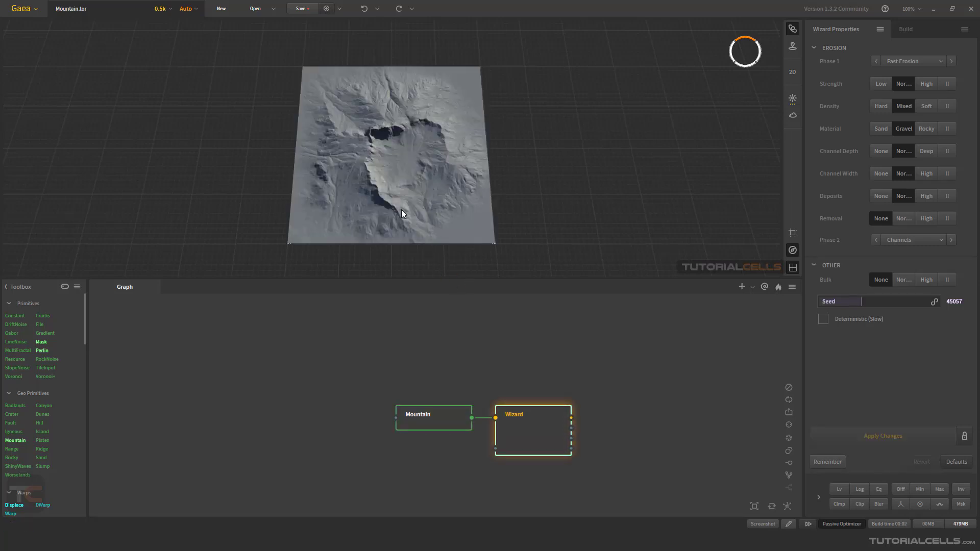
left_click(23, 9)
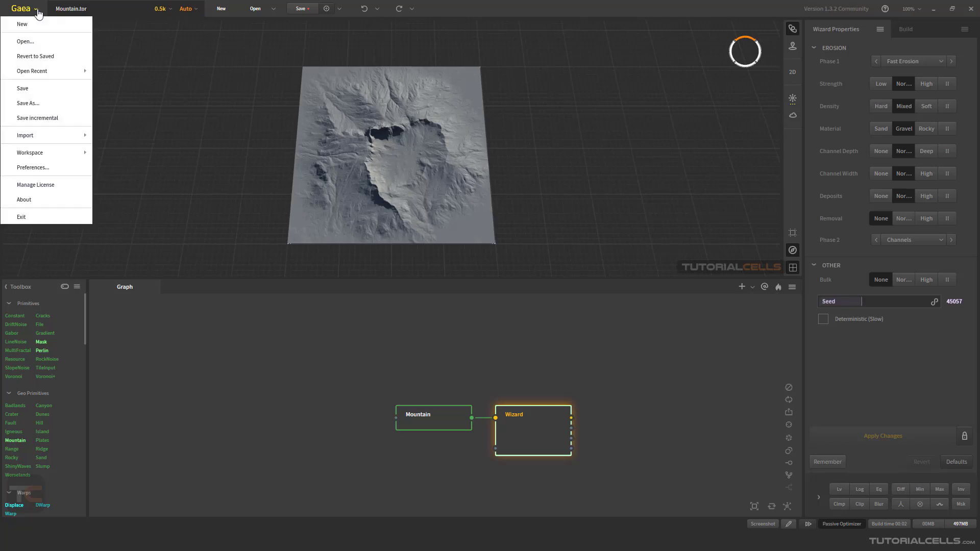
mouse_move(55, 152)
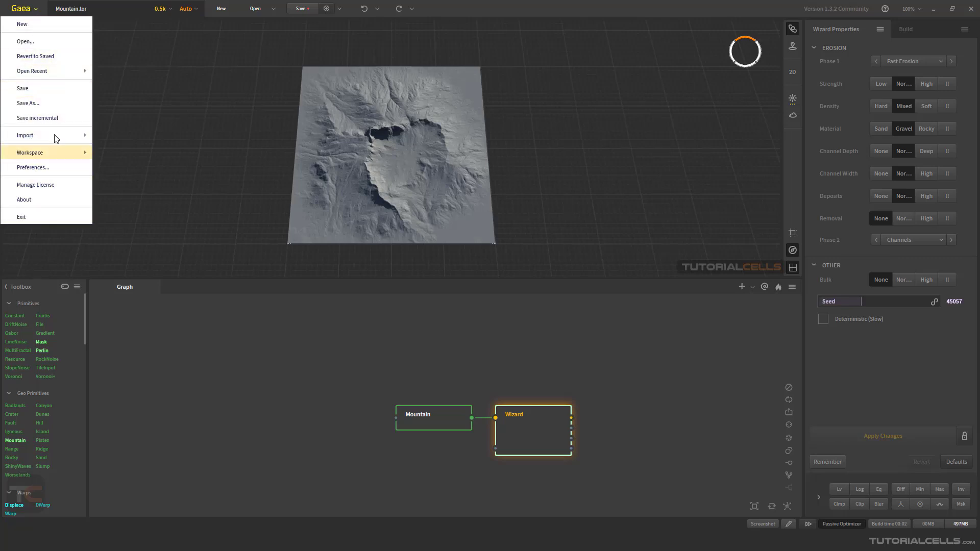
left_click(98, 20)
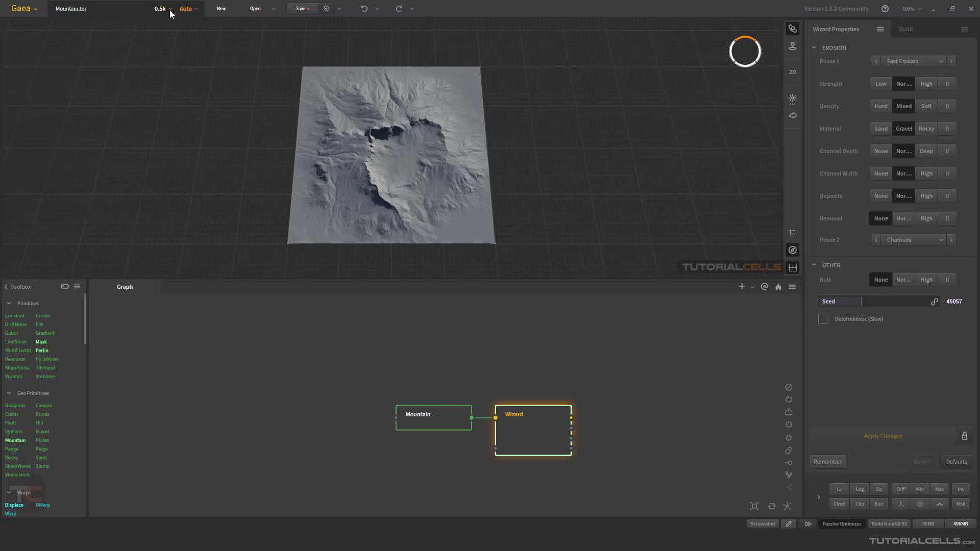
left_click(162, 9)
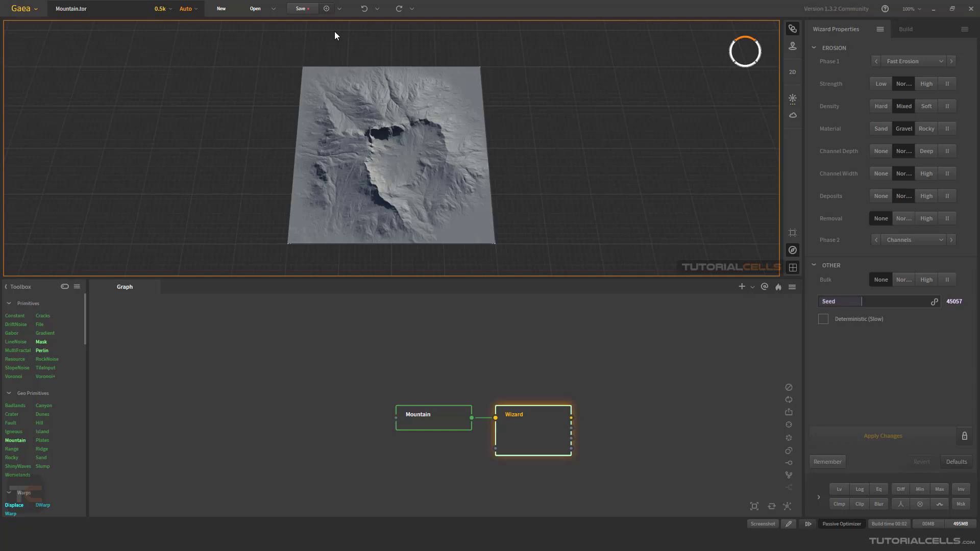
mouse_move(629, 107)
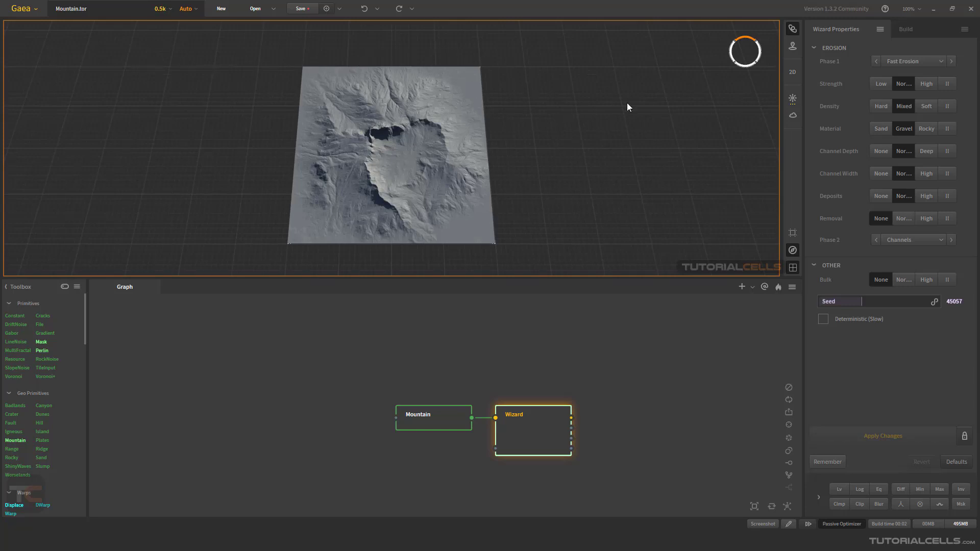
left_click(793, 72)
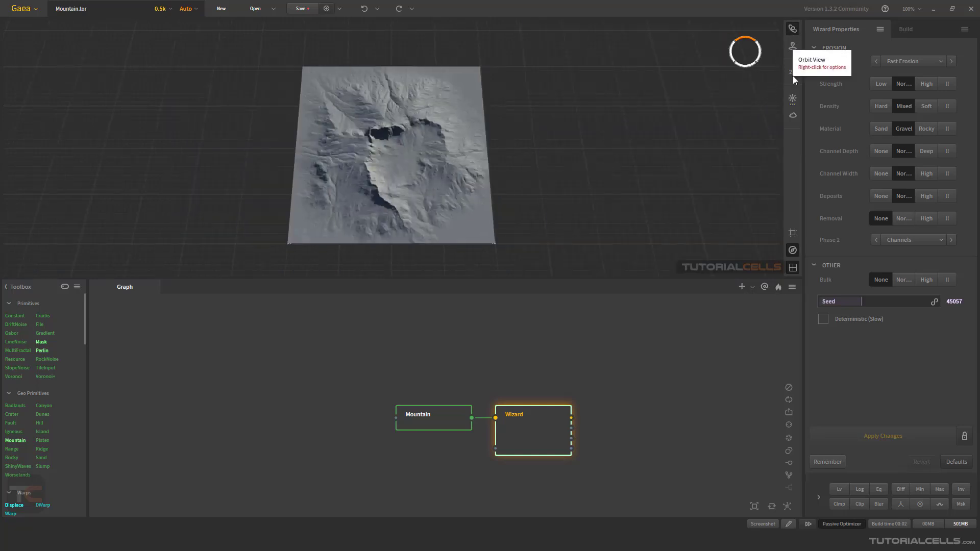
- Move the viewport sun to a new azimuth and elevation so the mountain is relit
left_click(793, 98)
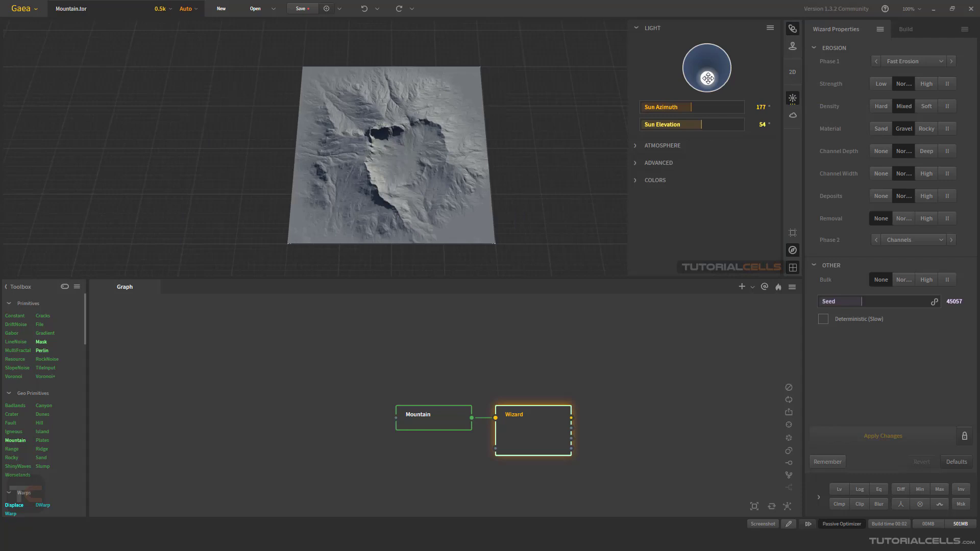
left_click_drag(726, 79, 714, 67)
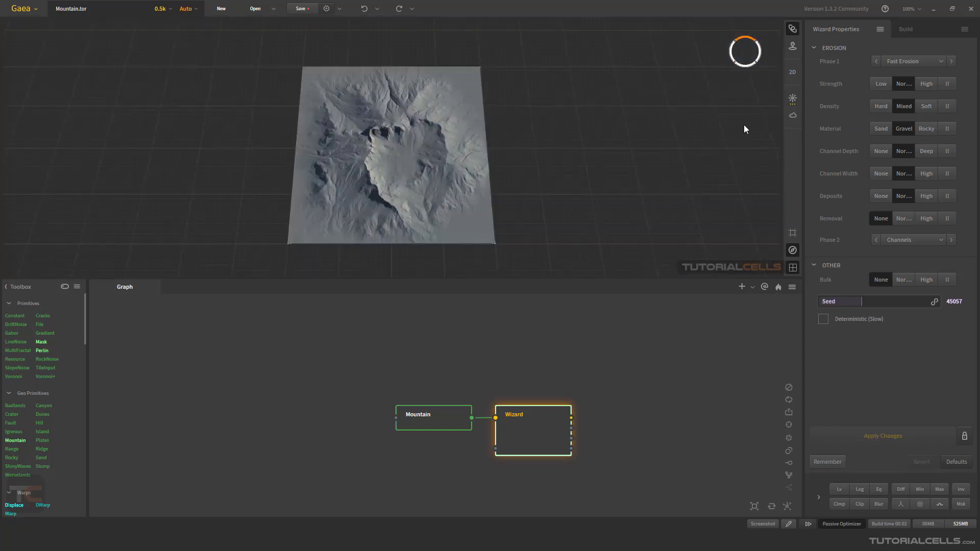
mouse_move(434, 181)
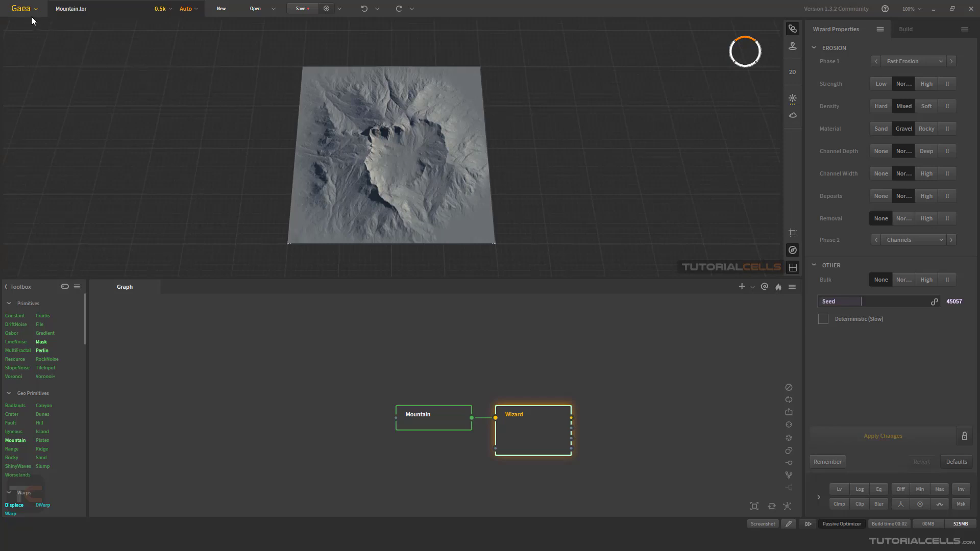
left_click(21, 8)
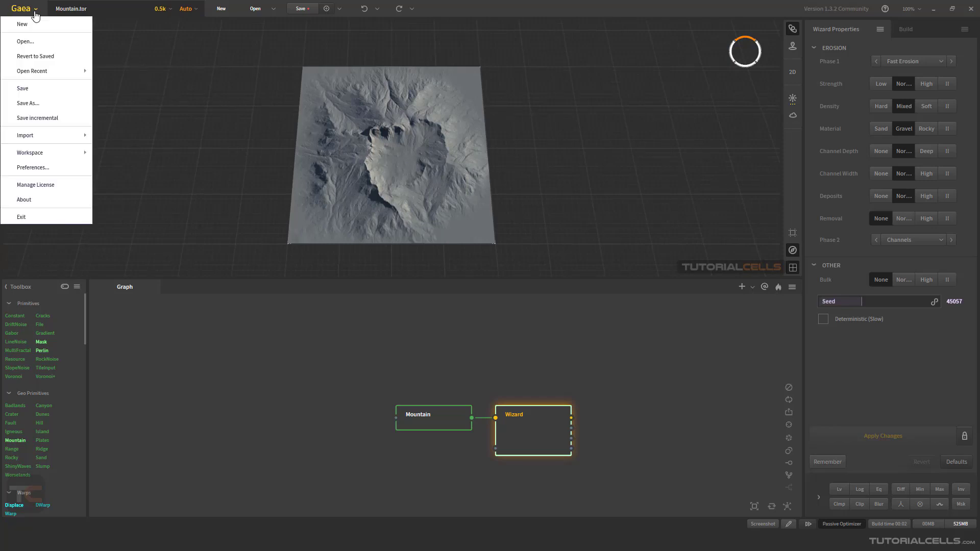
left_click(32, 168)
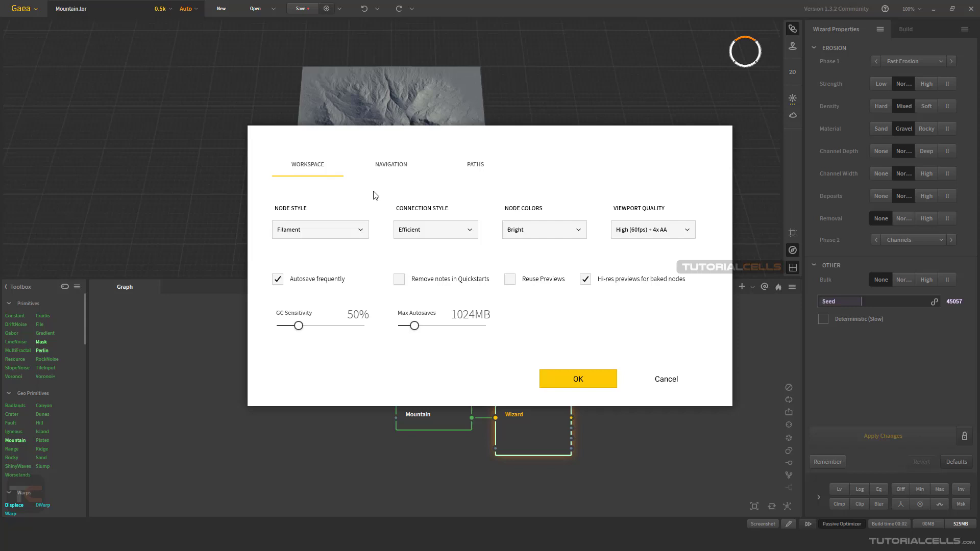
left_click(391, 165)
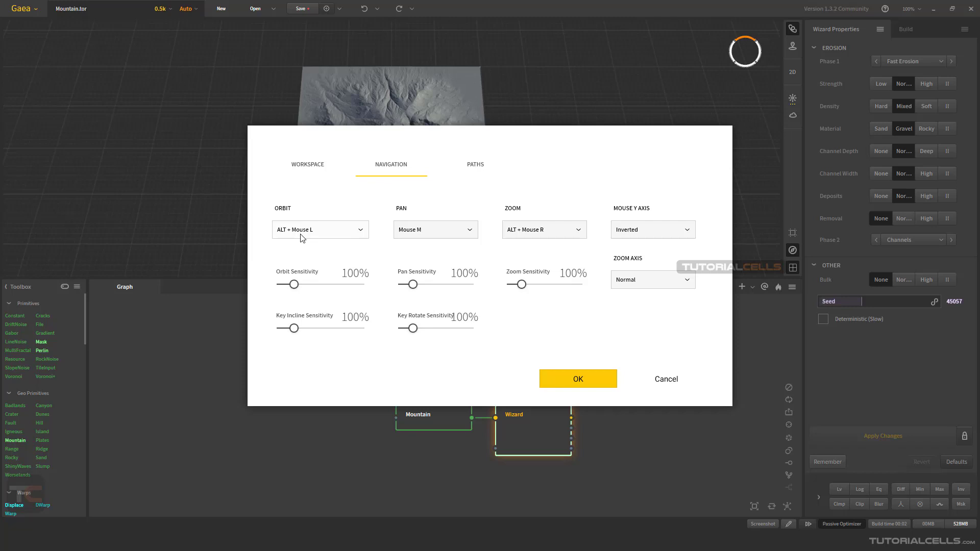
mouse_move(544, 236)
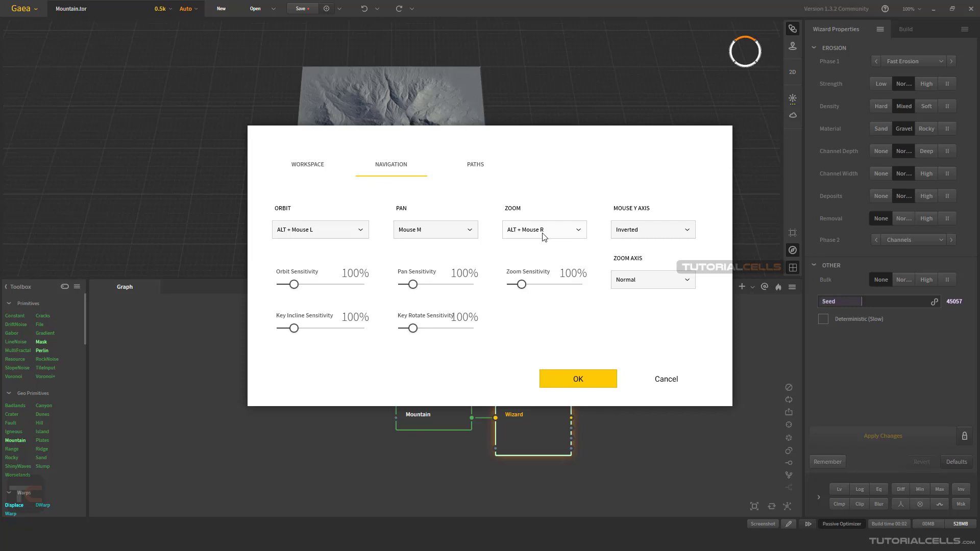
left_click(652, 230)
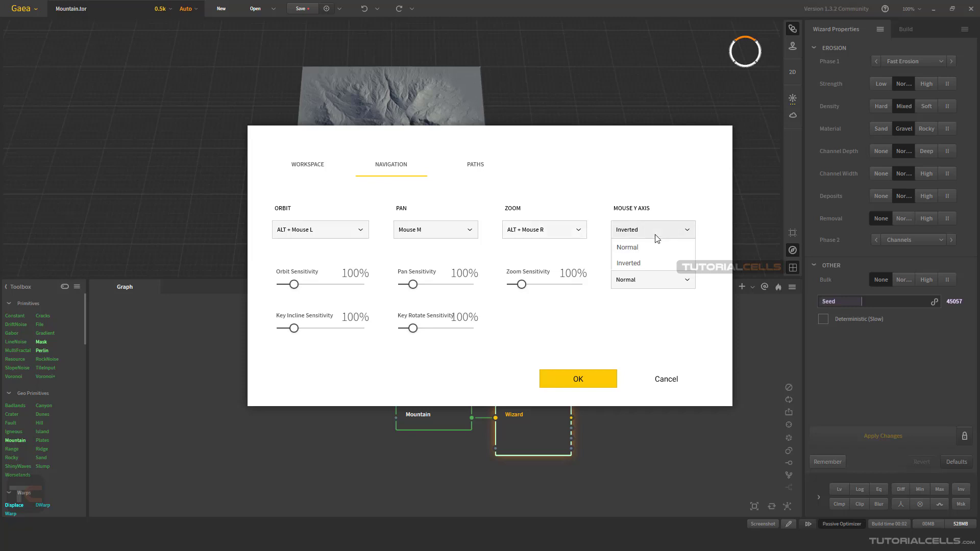
left_click(652, 230)
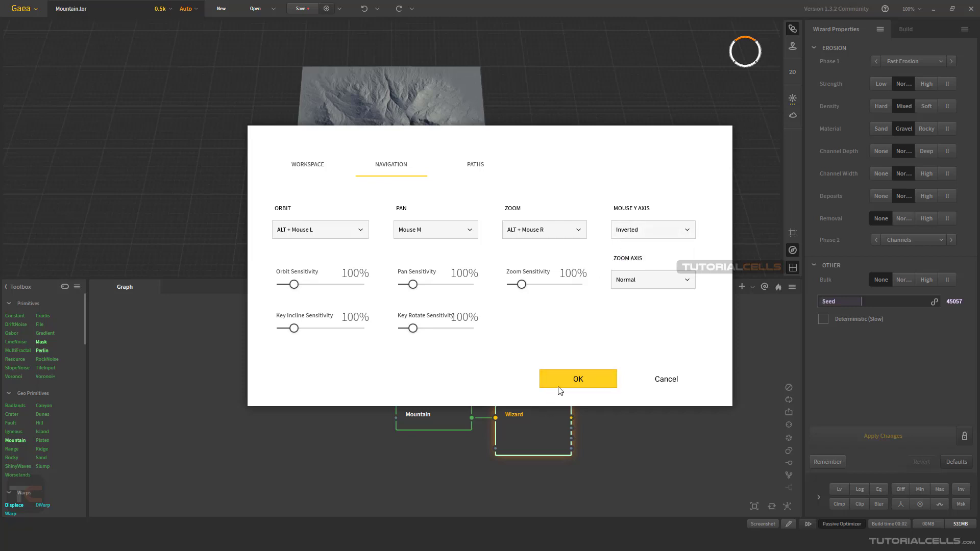
left_click(578, 378)
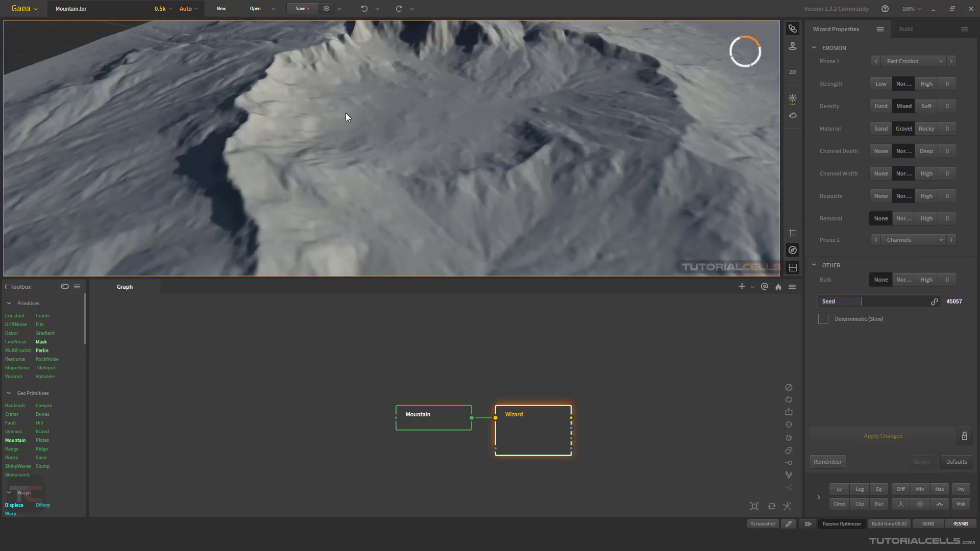
mouse_move(595, 165)
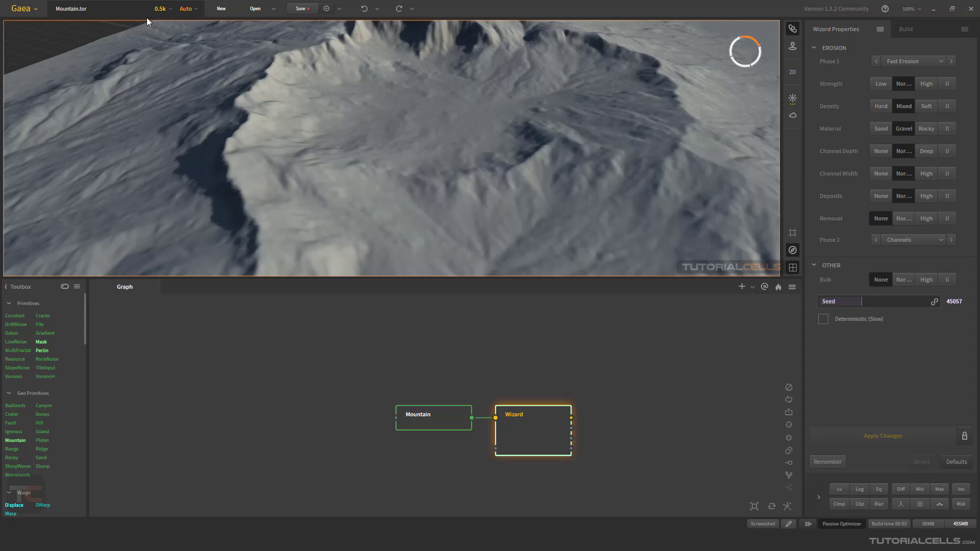
- Check the build resolution control while viewing the crater close up
left_click(160, 8)
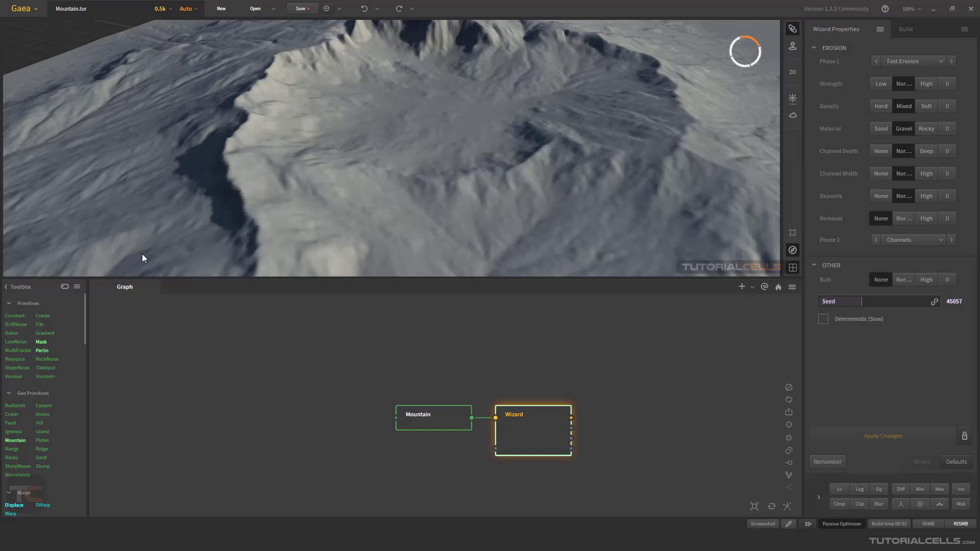
- Raise the build resolution to 1k and orbit around the rebuilt, sharper terrain
left_click(161, 9)
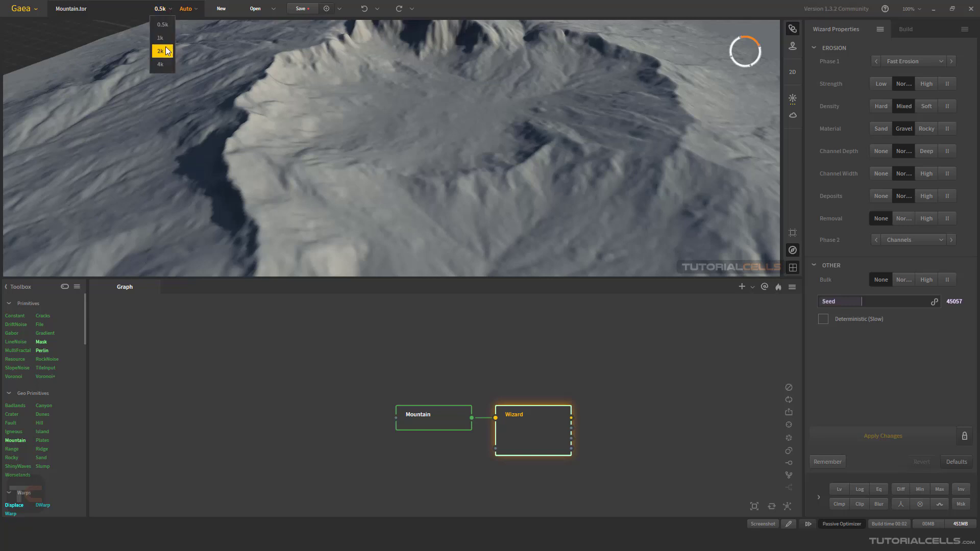
mouse_move(161, 38)
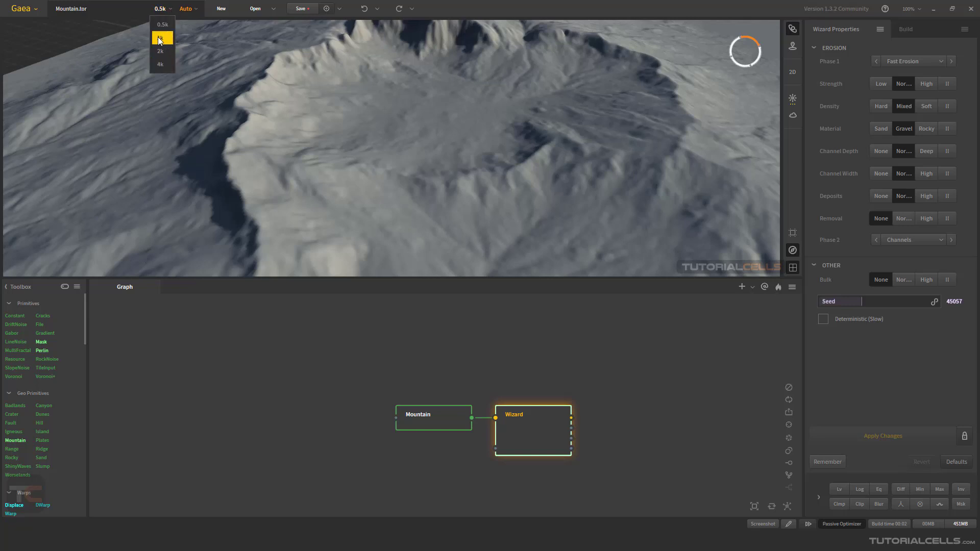
left_click(161, 38)
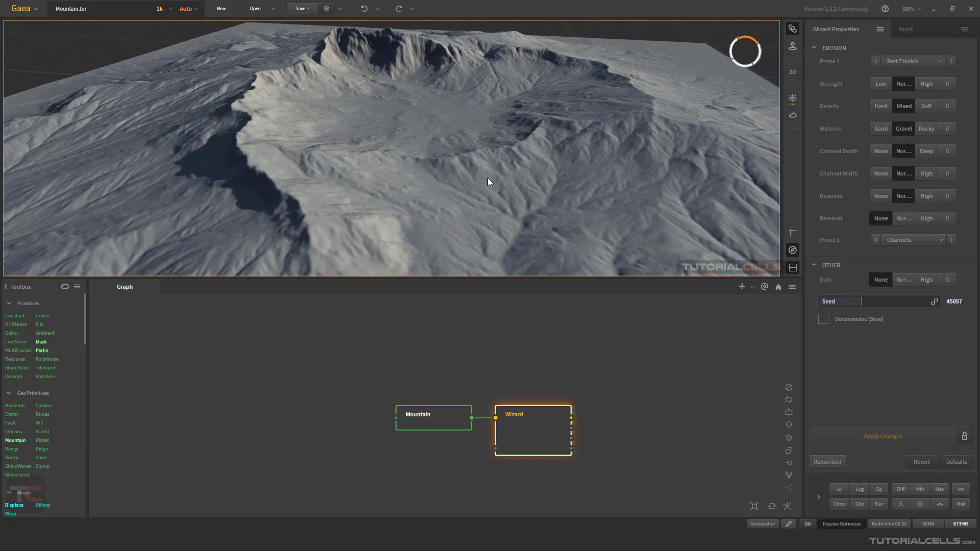
left_click_drag(488, 182, 439, 193)
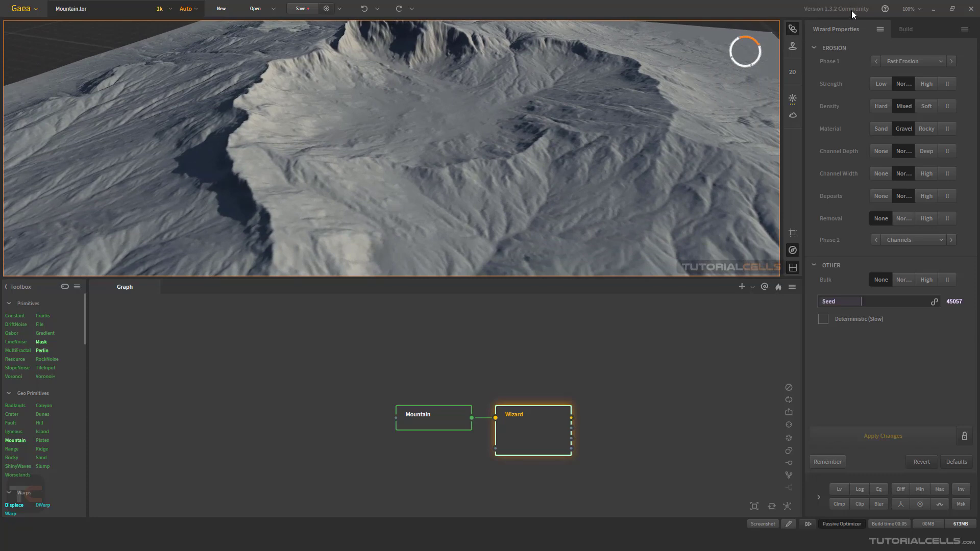
mouse_move(451, 214)
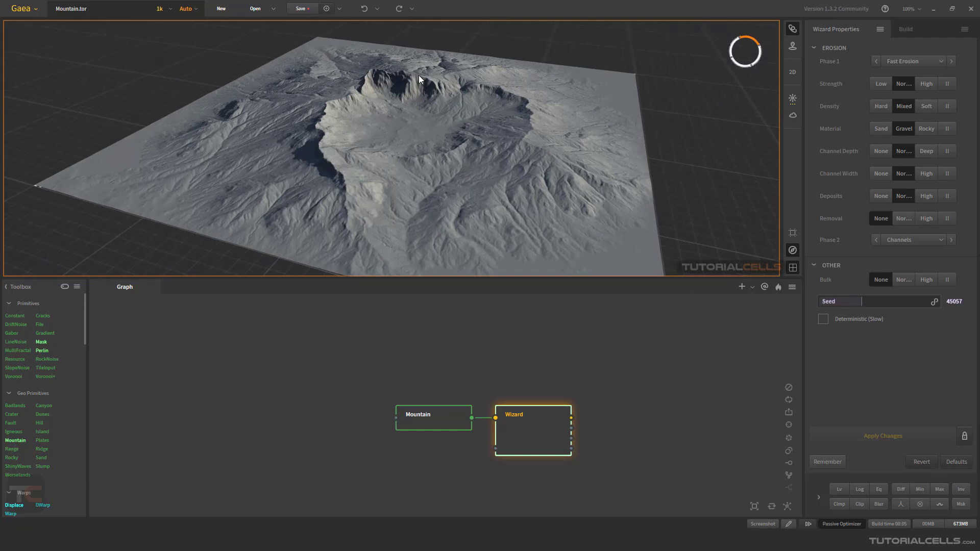
mouse_move(410, 380)
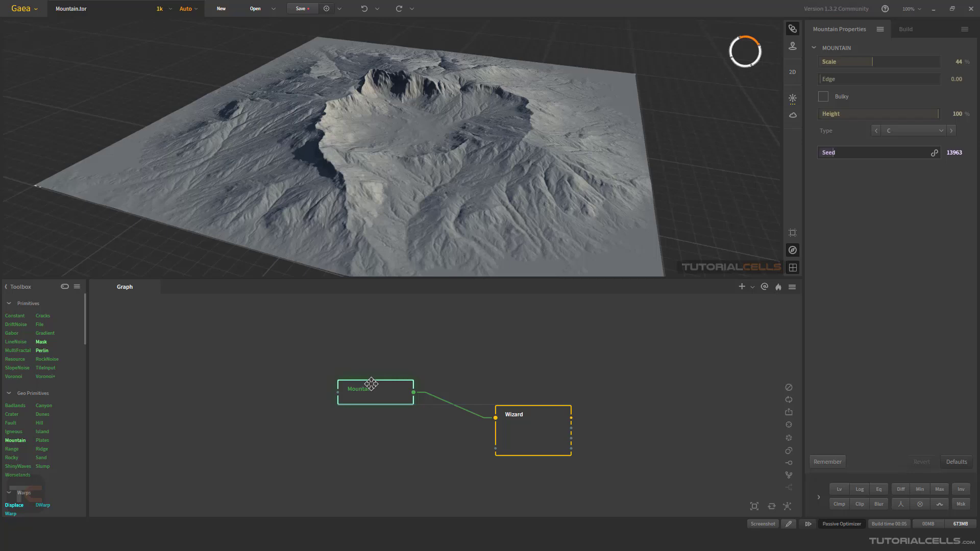
- Show the Wizard node's erosion settings, widen the toolbox and reveal its display options
left_click(532, 430)
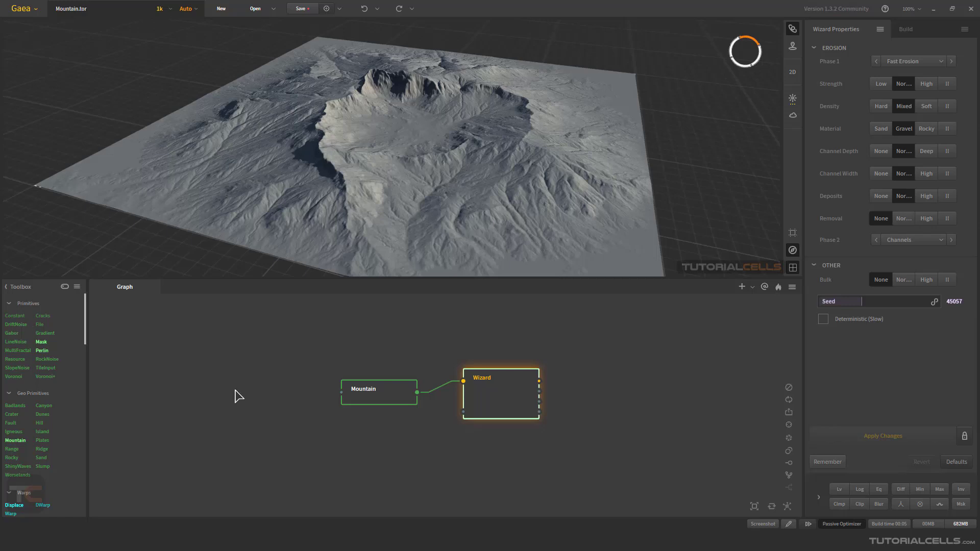
mouse_move(348, 184)
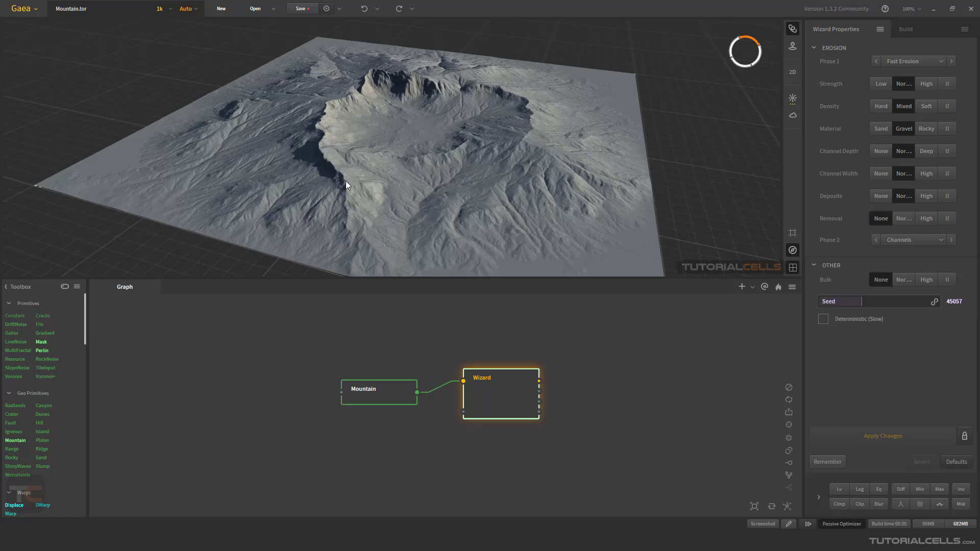
mouse_move(32, 352)
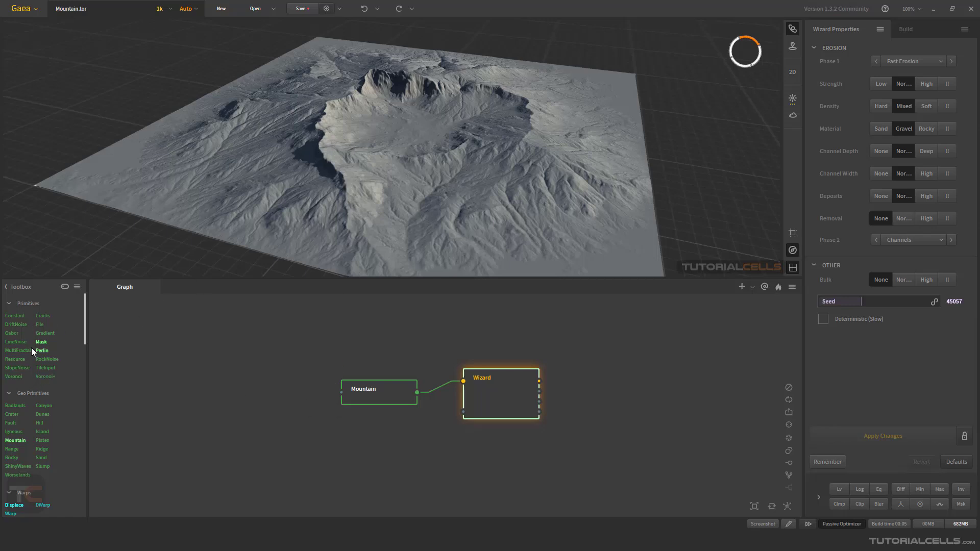
mouse_move(42, 414)
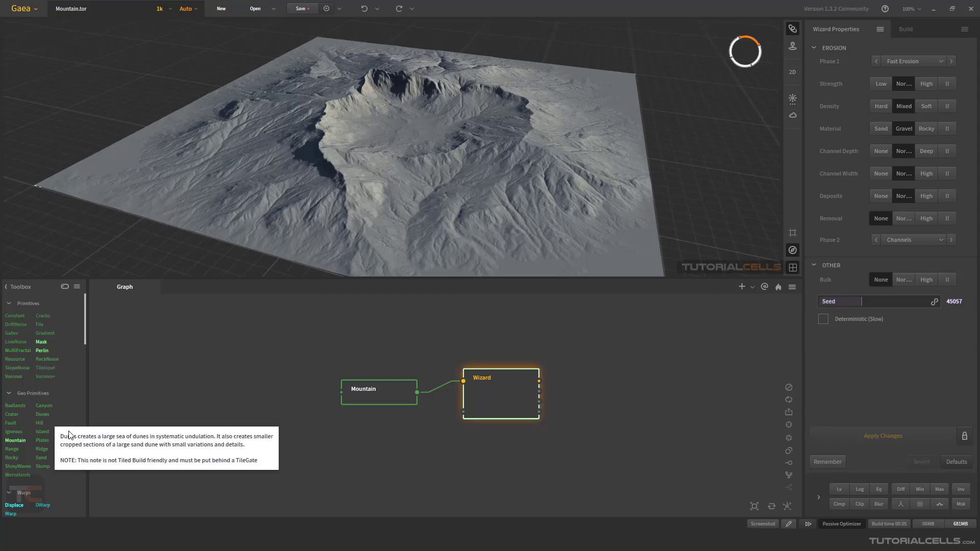
mouse_move(141, 321)
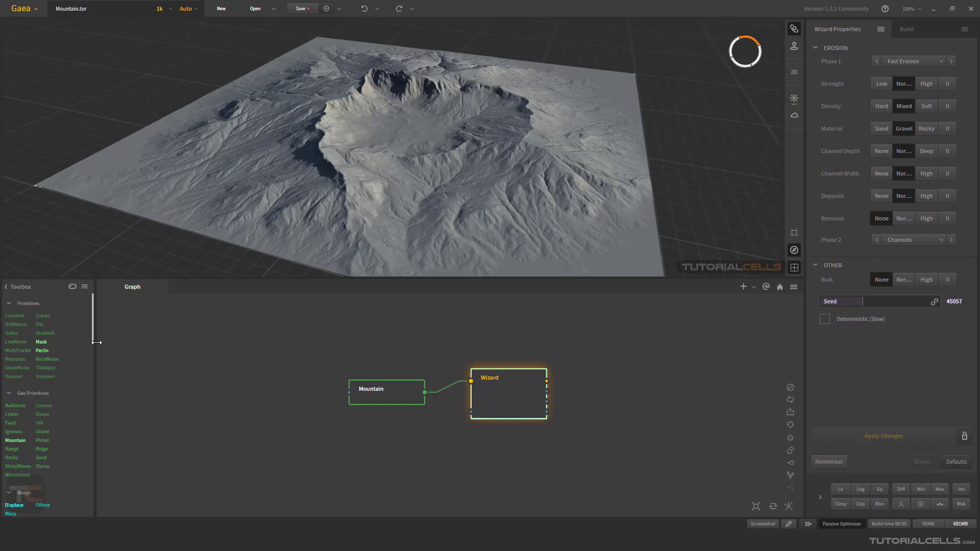
left_click_drag(97, 342, 132, 342)
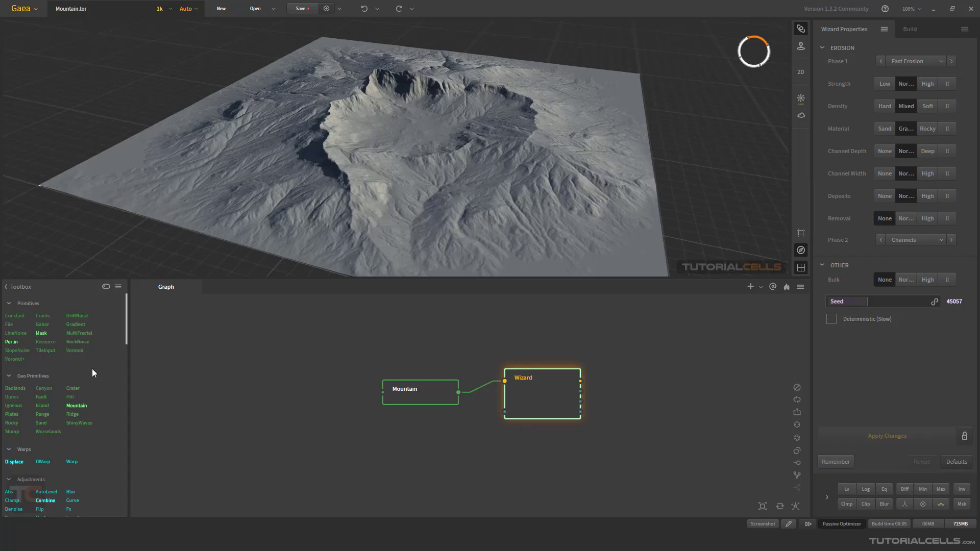
left_click(118, 287)
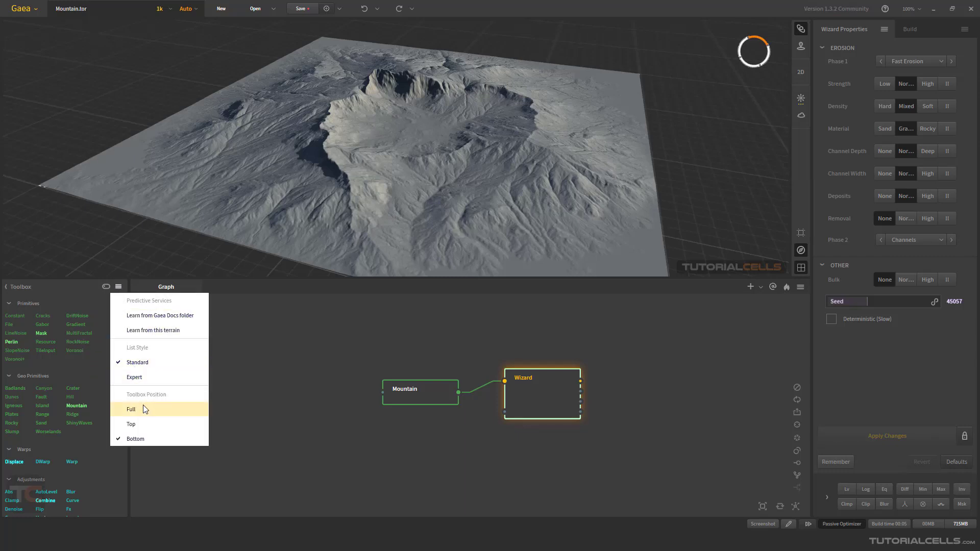
mouse_move(146, 397)
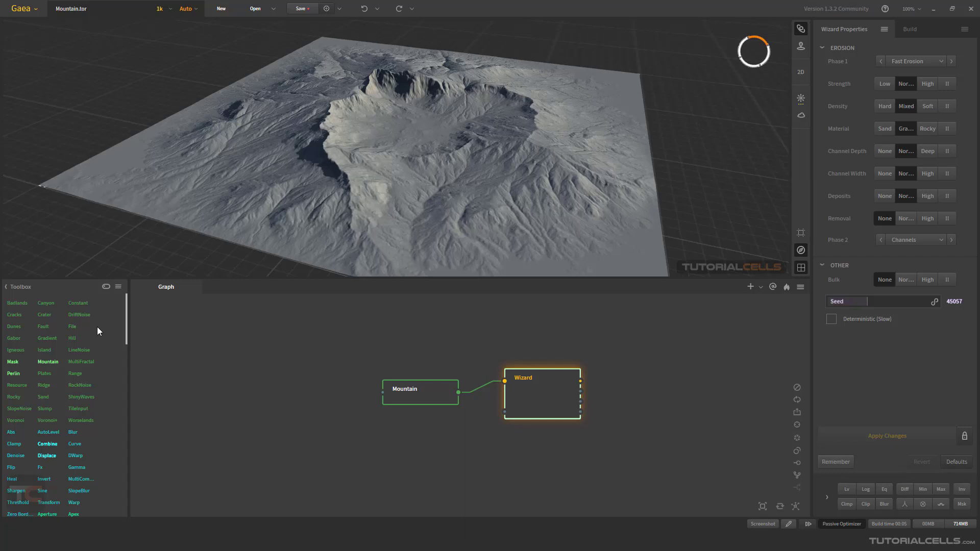
mouse_move(85, 375)
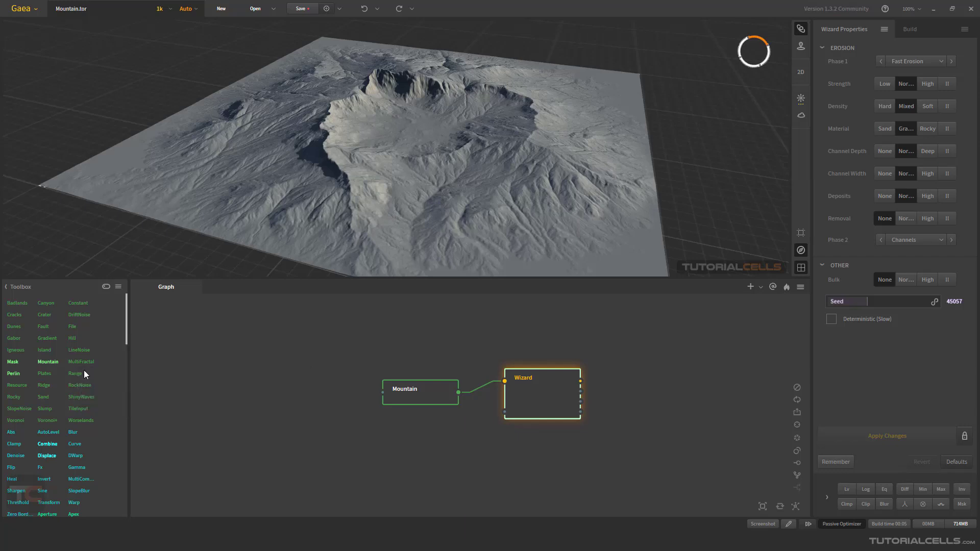
mouse_move(194, 389)
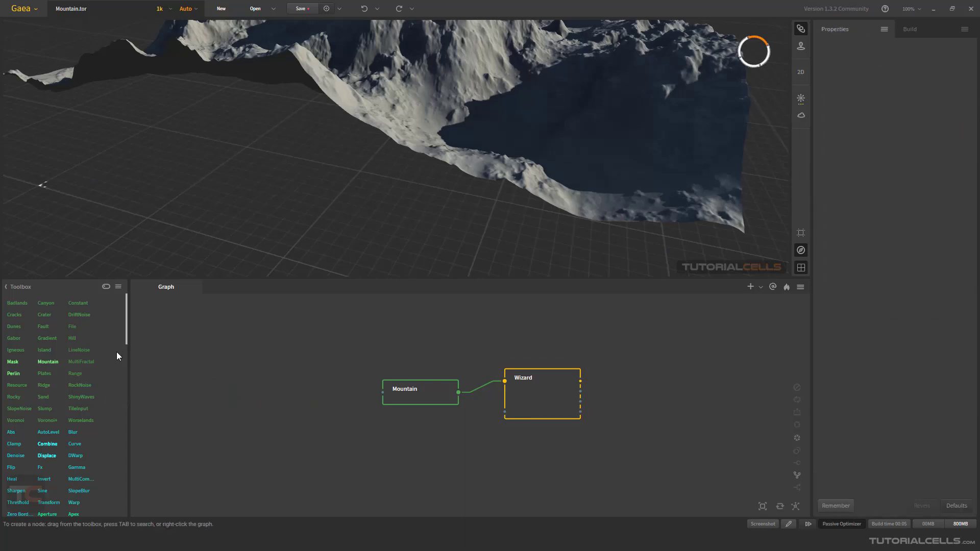
- Dock the toolbox Full along the left side with Standard category-grouped node listing
left_click(118, 286)
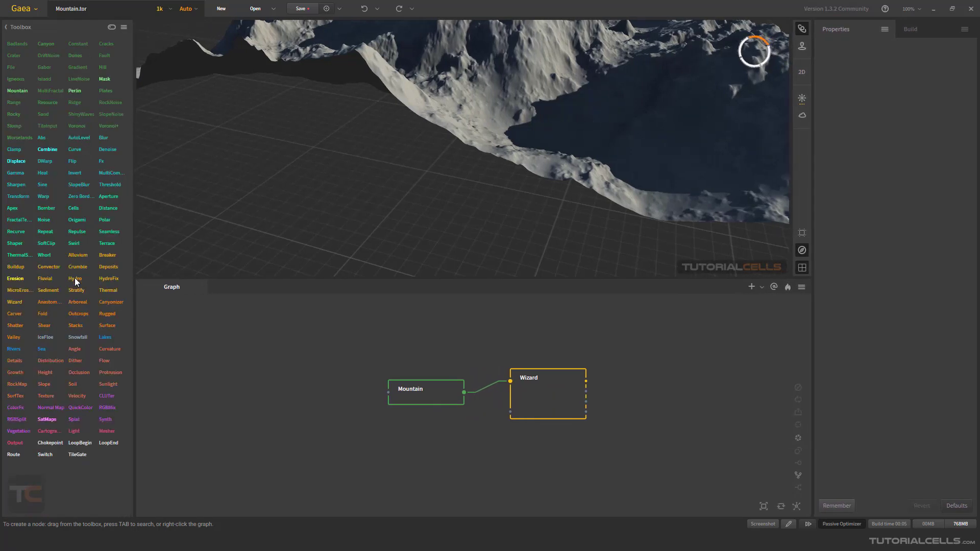
mouse_move(53, 51)
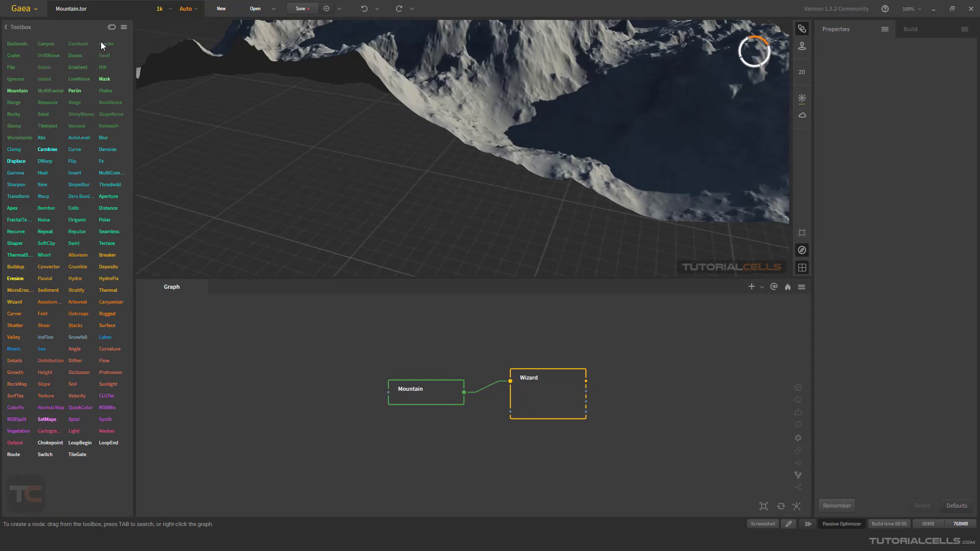
left_click(111, 27)
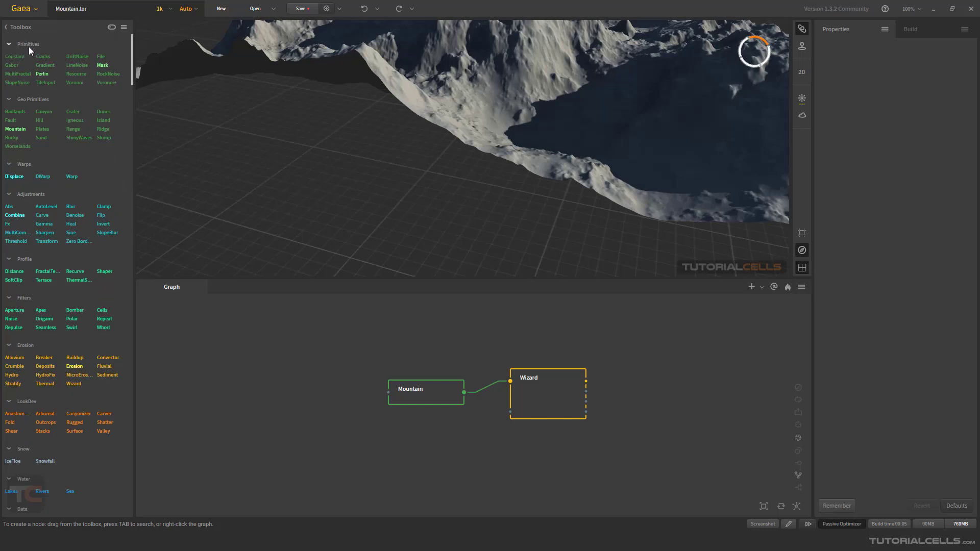
mouse_move(56, 160)
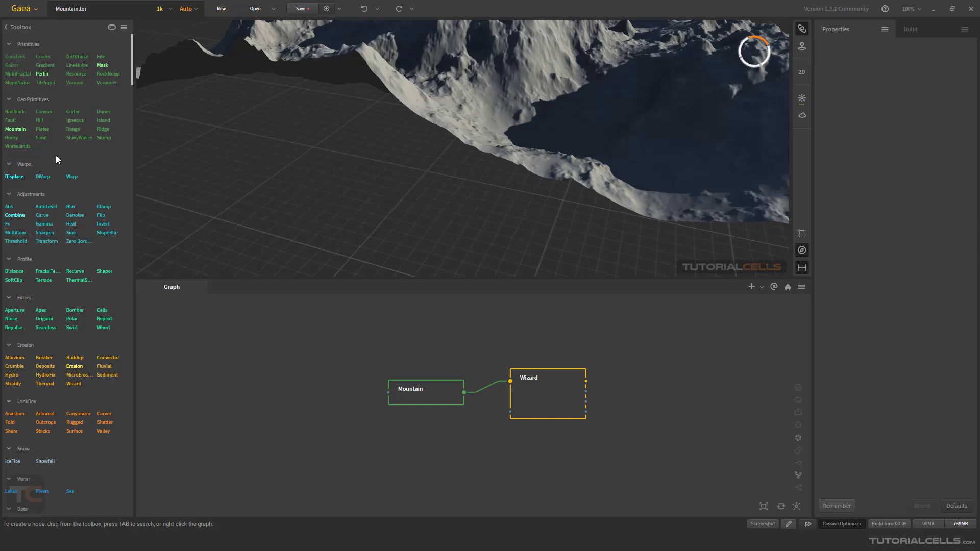
scroll("down", 3)
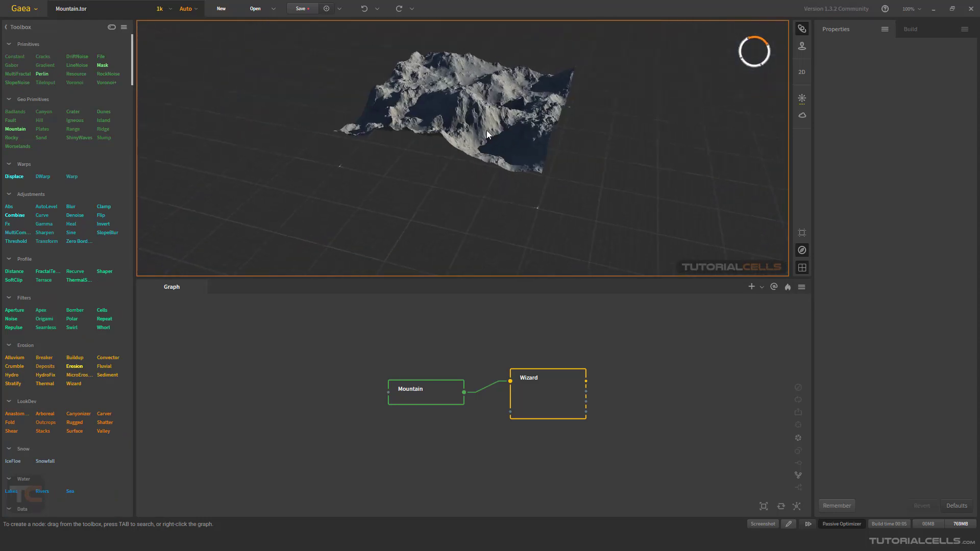
- Preview the eroded Wizard result, then the raw Mountain terrain with its scale, height and seed settings
left_click(547, 392)
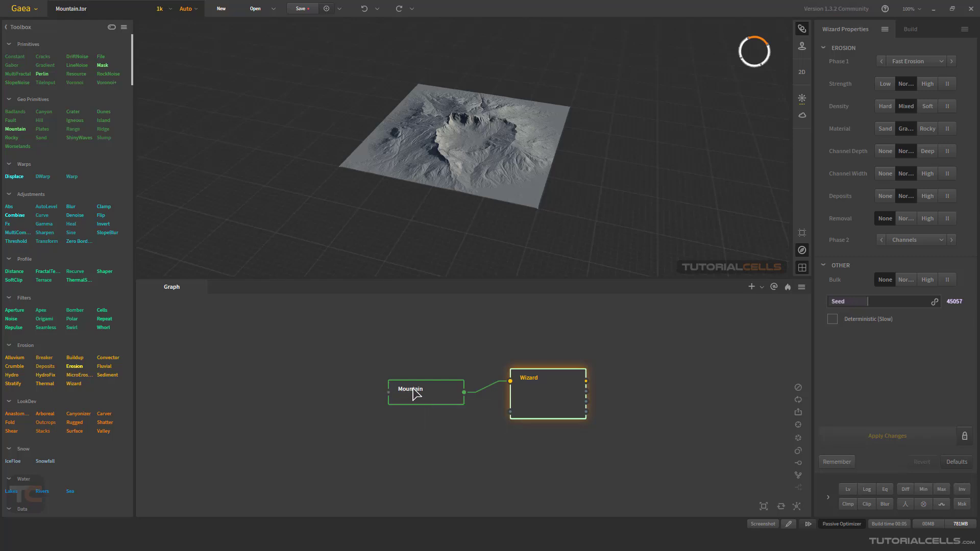
left_click(410, 381)
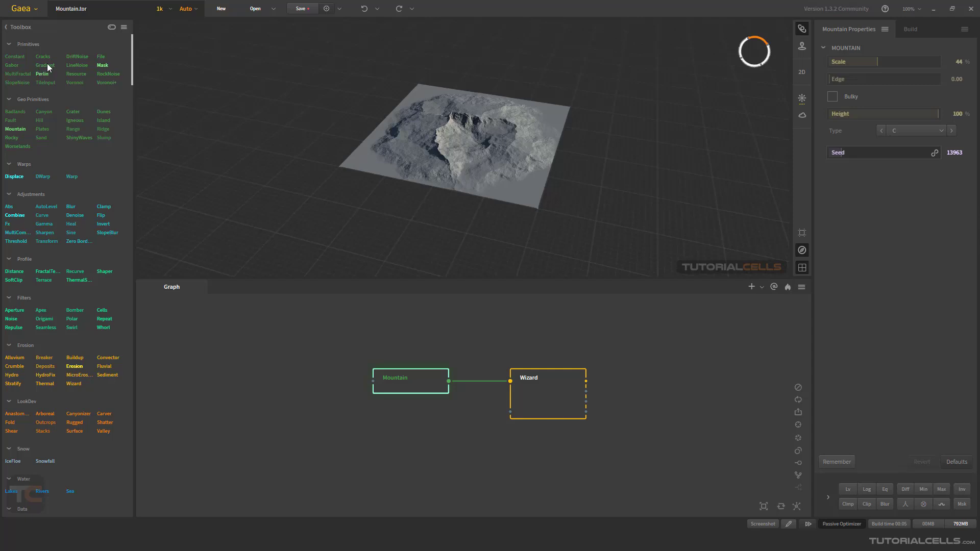
mouse_move(107, 90)
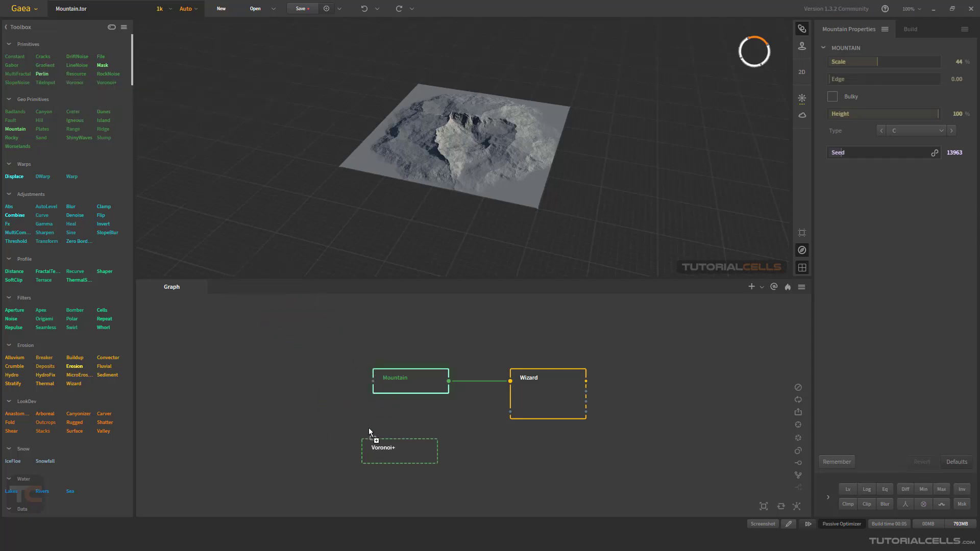
- Place a Voronoi+ node below Mountain and inspect its blocky cell pattern in 3D
left_click(399, 452)
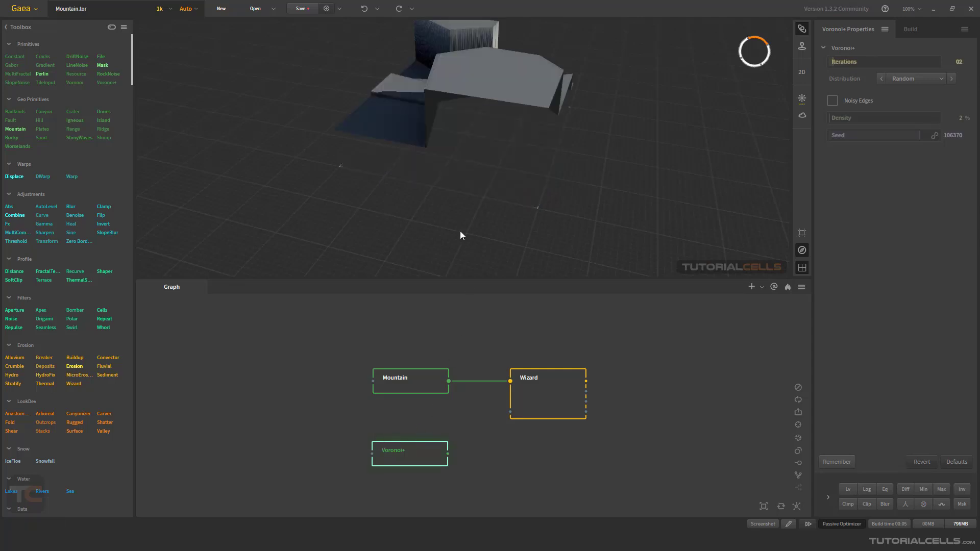
left_click_drag(461, 236, 413, 112)
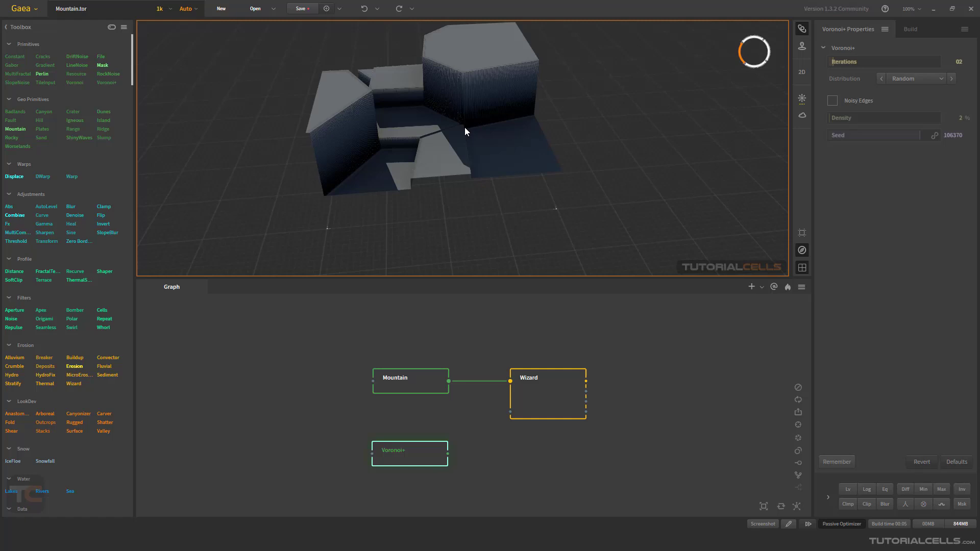
left_click_drag(464, 132, 450, 130)
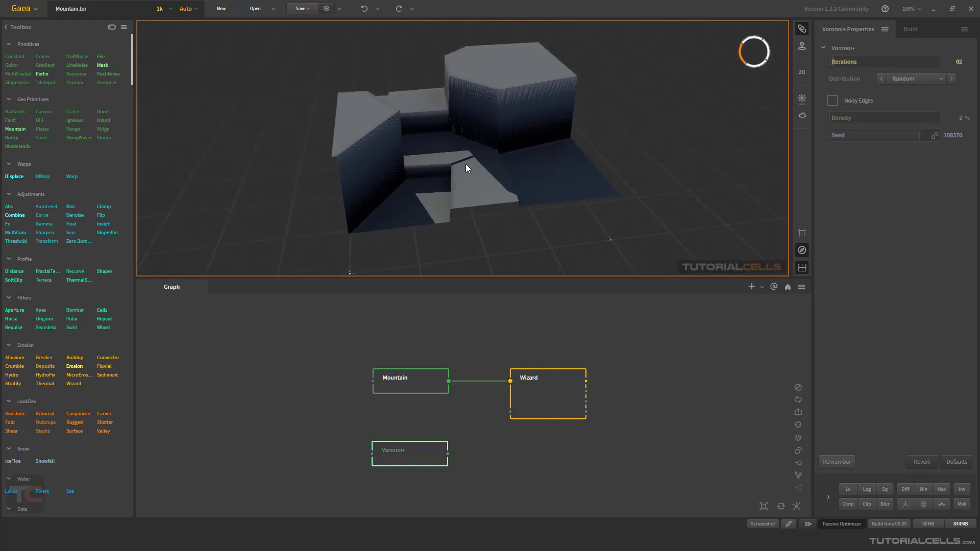
mouse_move(418, 392)
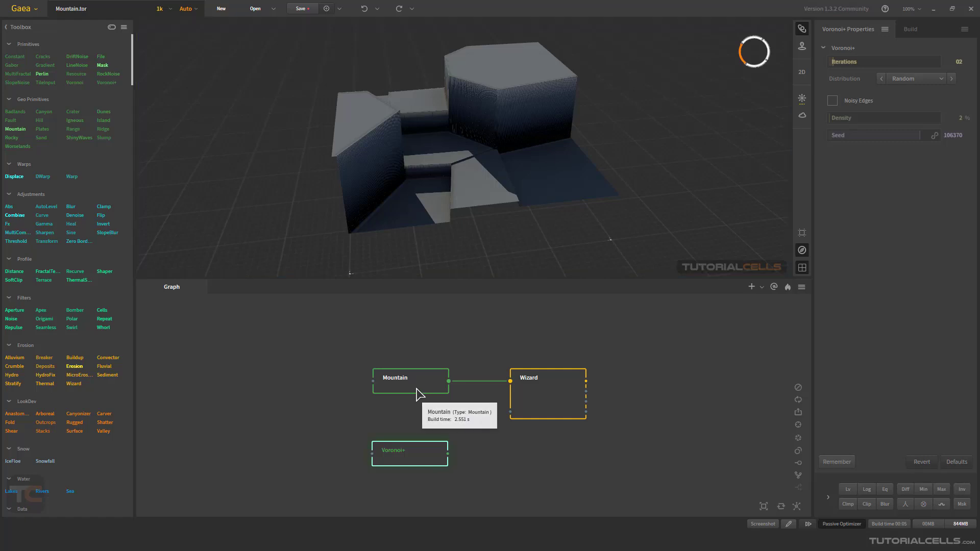
- Compare the Mountain and eroded Wizard previews, then return to the Voronoi+ node
left_click(410, 381)
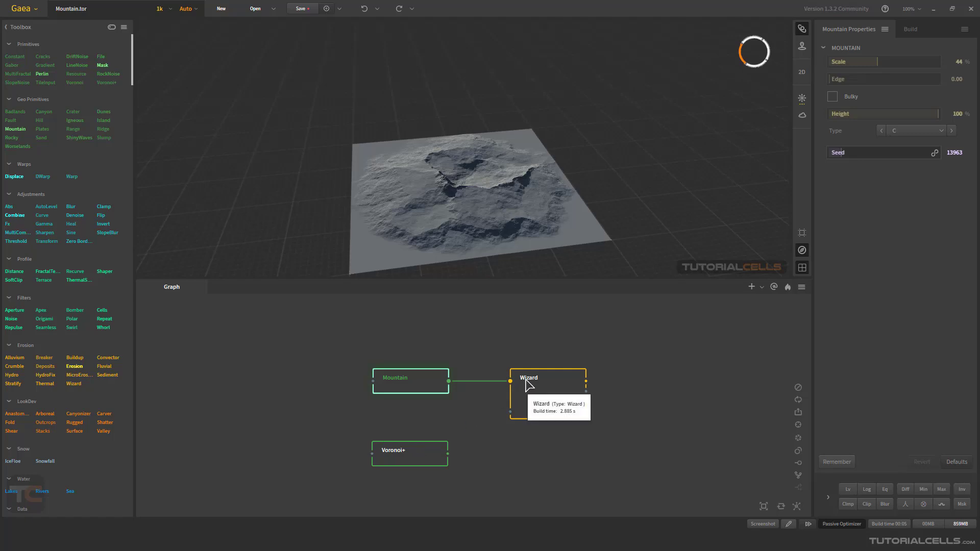
left_click(548, 381)
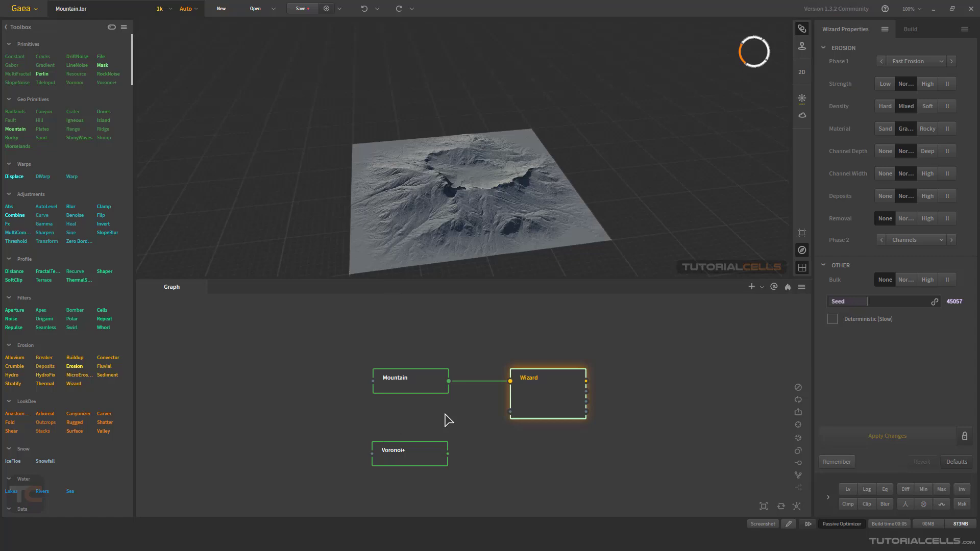
mouse_move(416, 455)
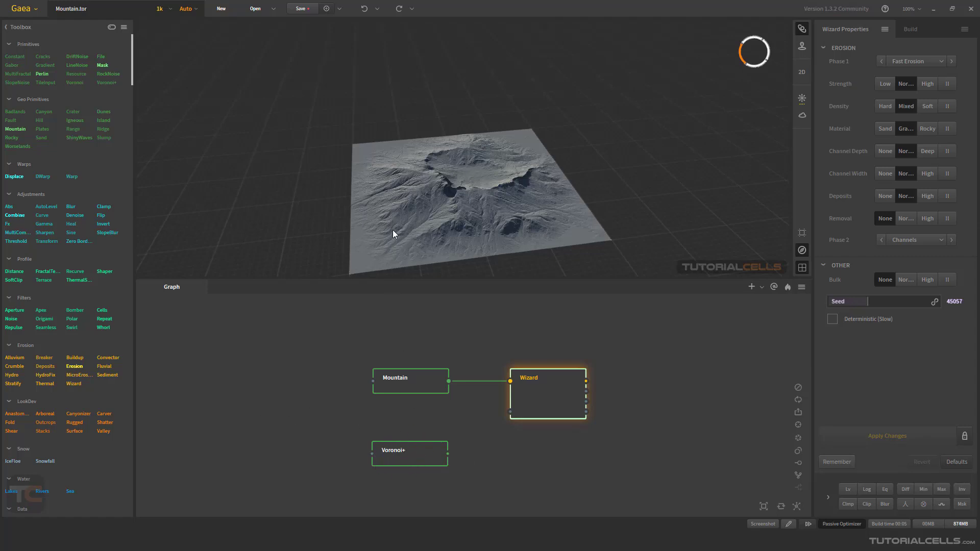
mouse_move(420, 430)
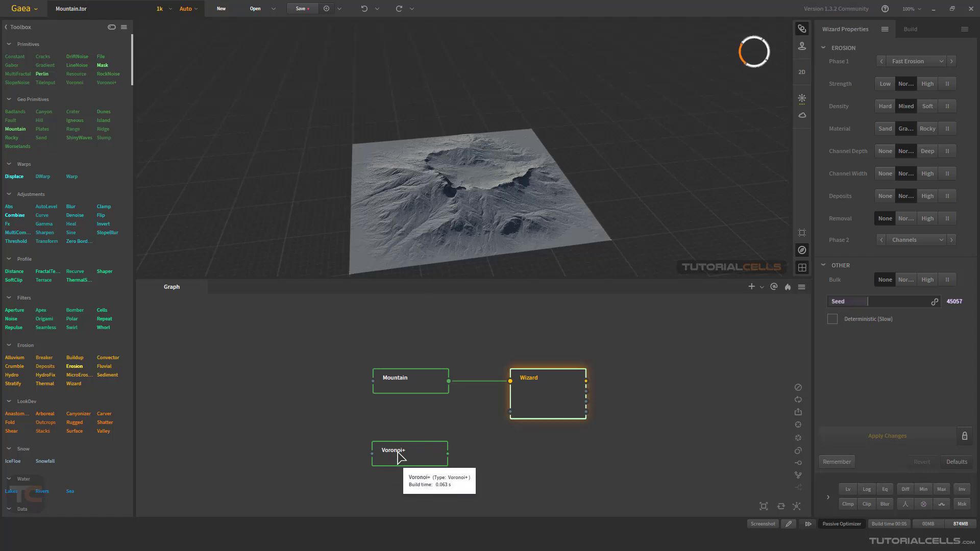
left_click(410, 452)
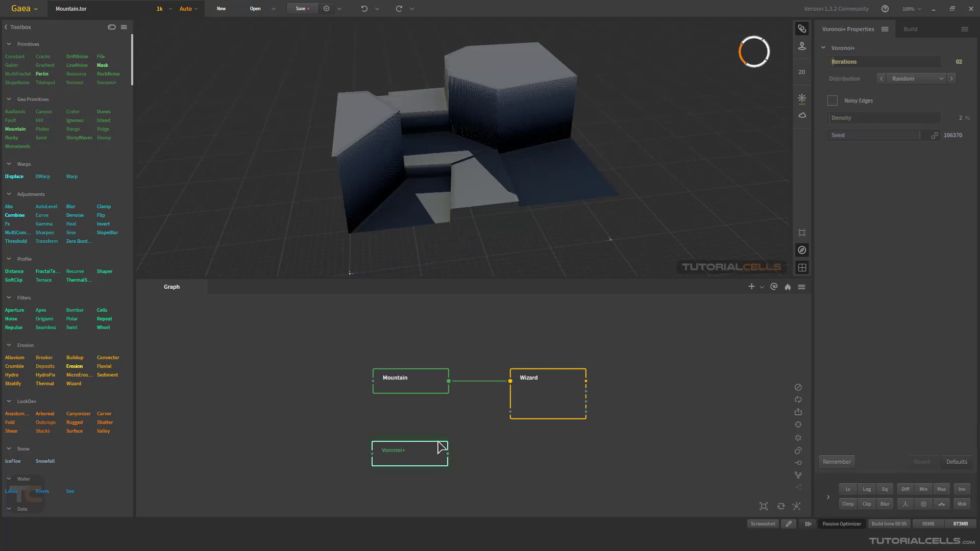
mouse_move(452, 473)
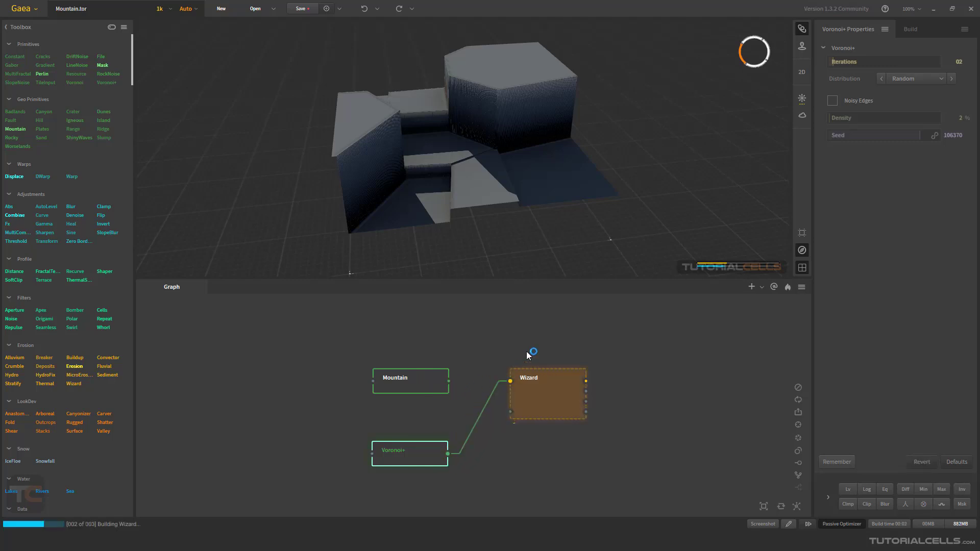
mouse_move(464, 177)
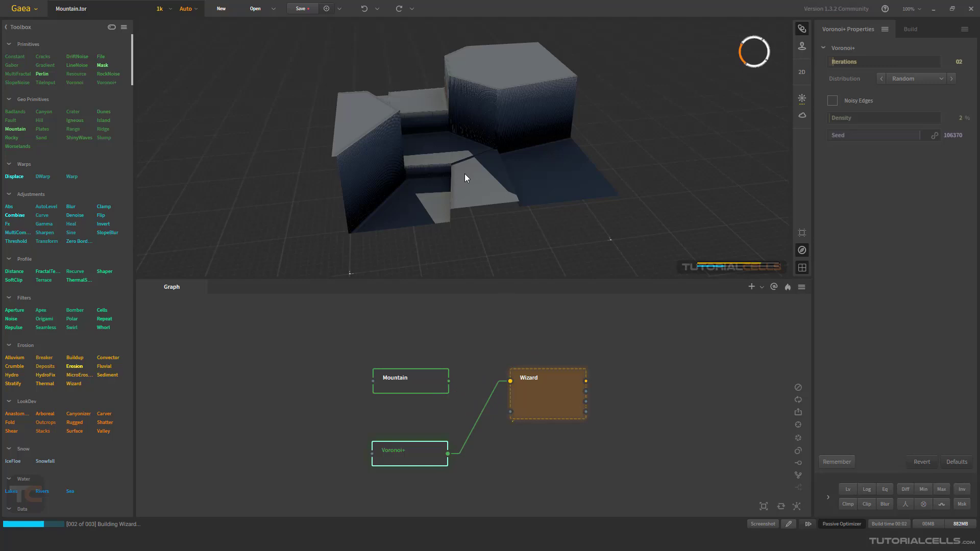
- View the eroded Voronoi cliffs from a lower angle and bring up the sun lighting settings
left_click(410, 456)
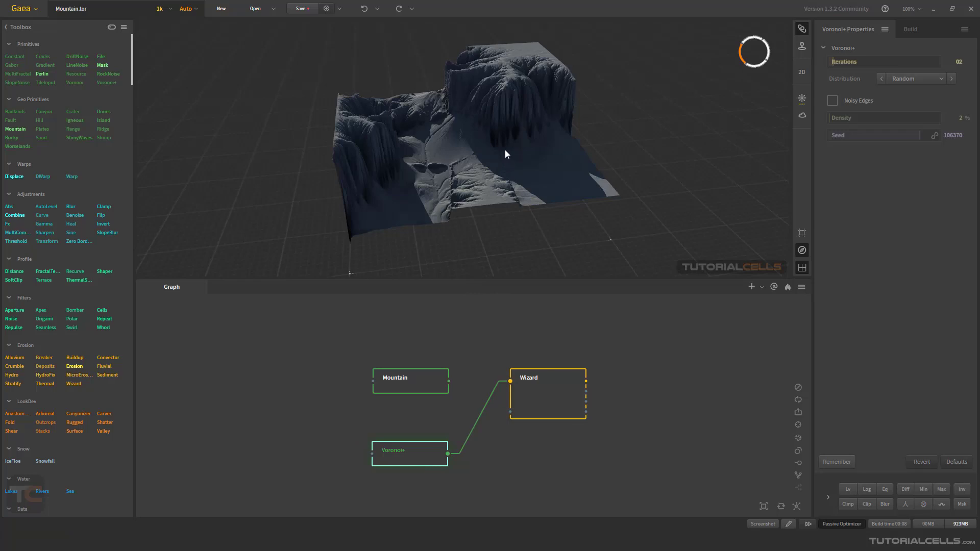
left_click_drag(506, 154, 466, 156)
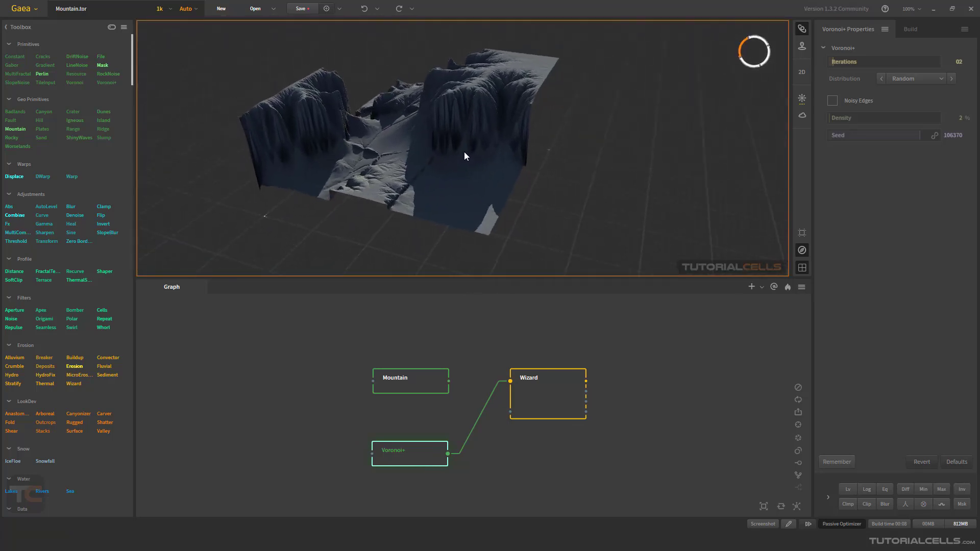
mouse_move(448, 135)
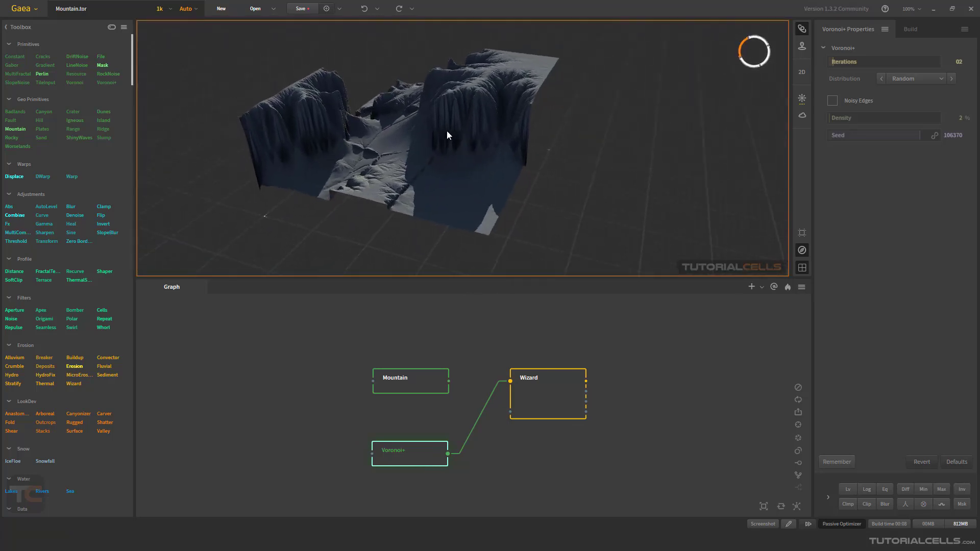
left_click(801, 98)
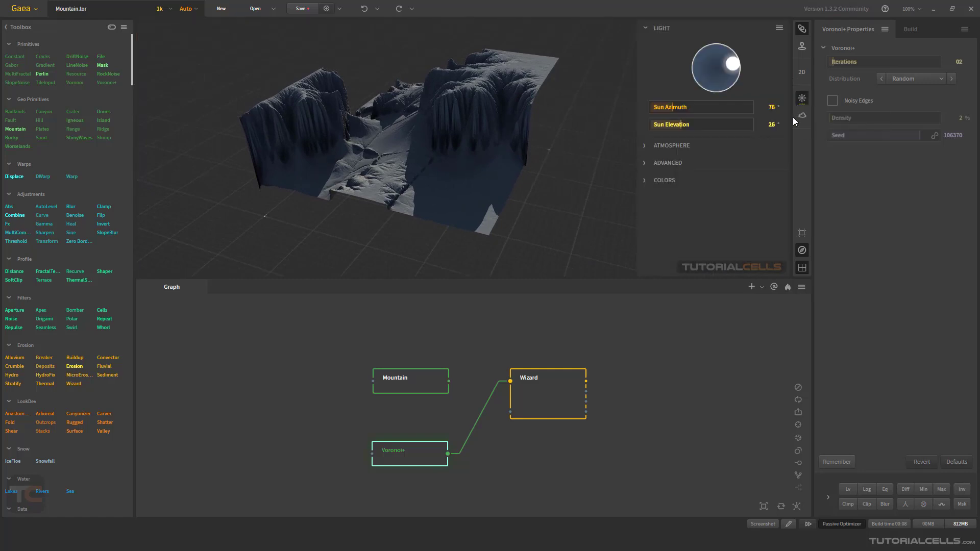
- Try the sun overhead, swung around, near the horizon and low for long shadows, then dismiss lighting
left_click_drag(727, 61, 716, 70)
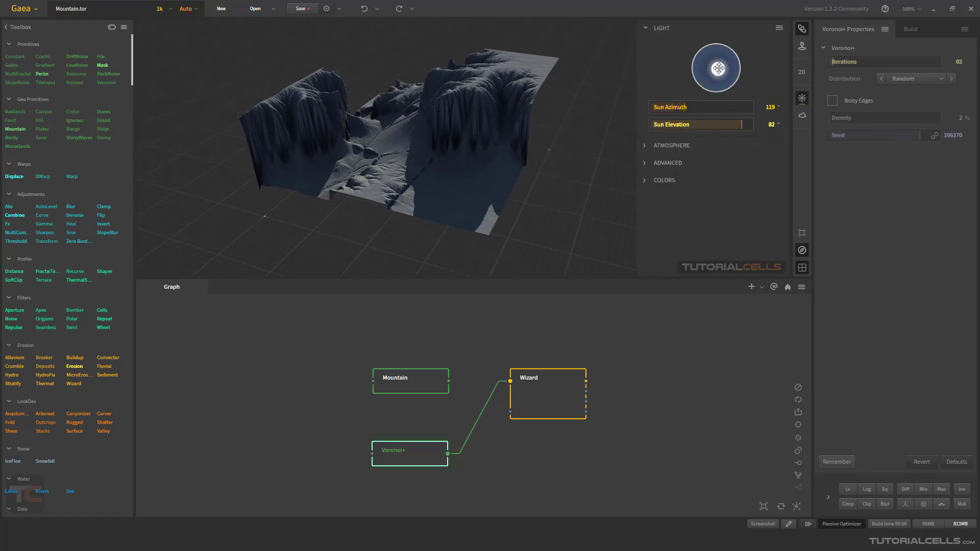
left_click_drag(733, 77, 723, 61)
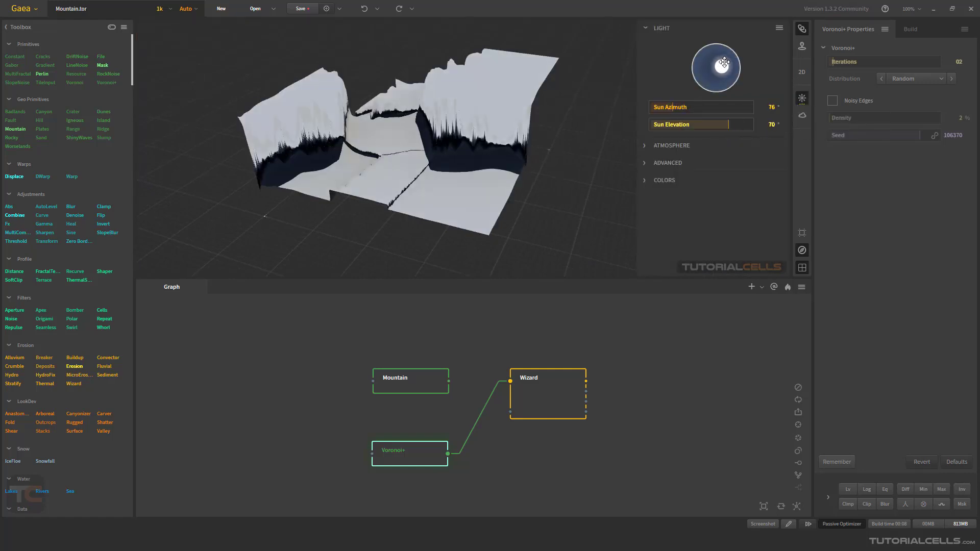
left_click_drag(722, 59, 731, 51)
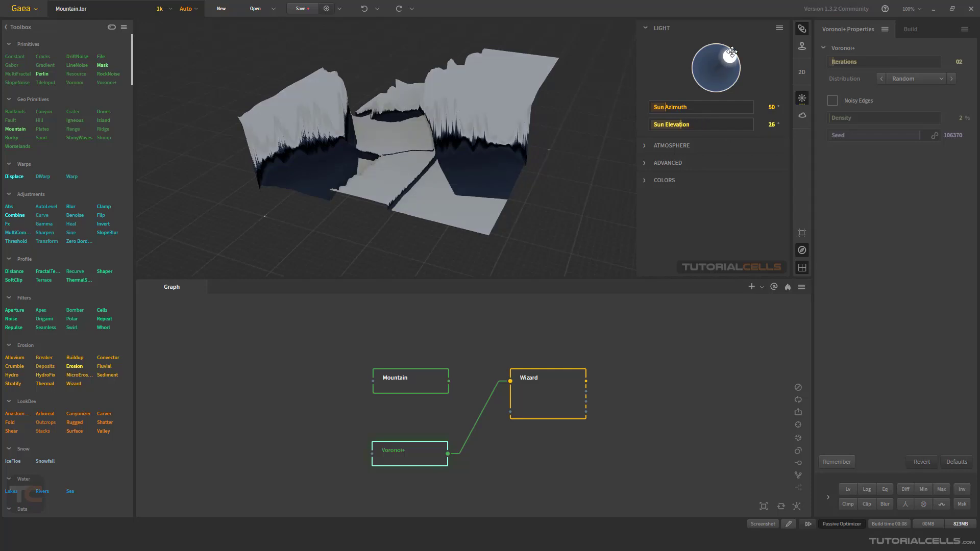
left_click_drag(731, 52, 718, 75)
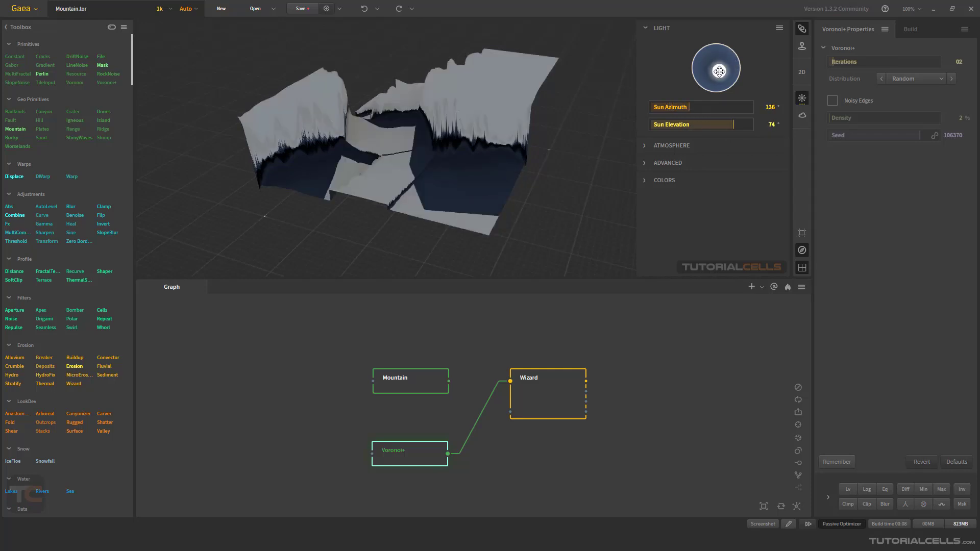
left_click_drag(716, 62, 731, 68)
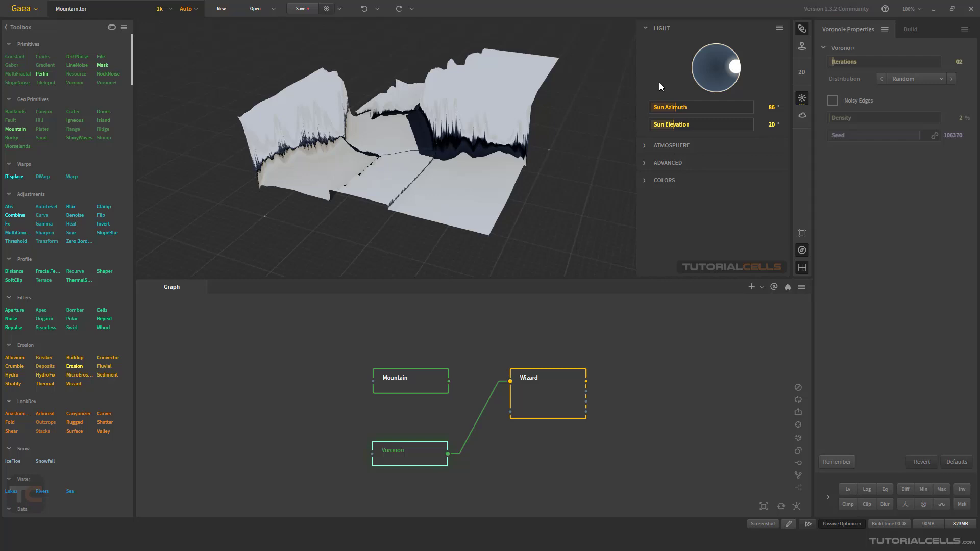
left_click(547, 376)
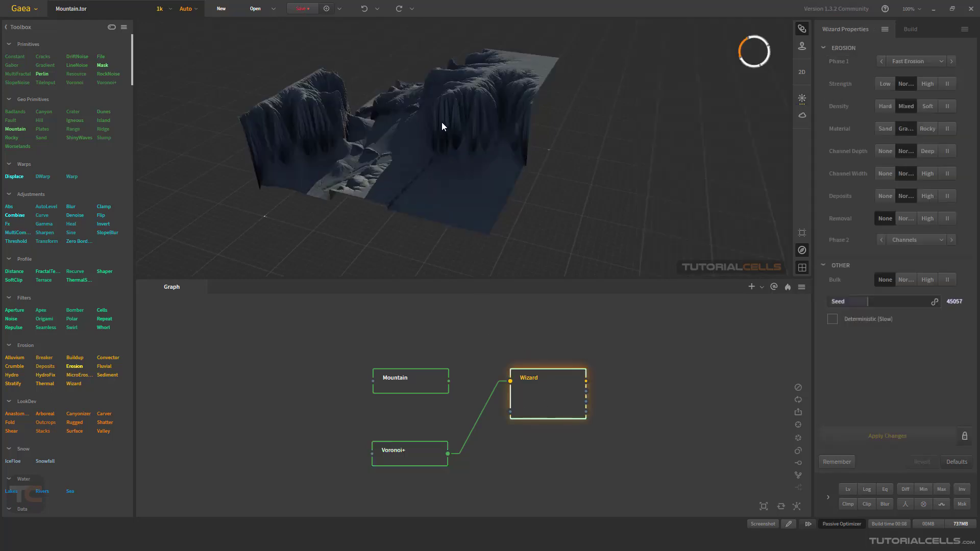
- Preview the Voronoi+ blocky output, the Wizard eroded result and the Mountain alone in 3D
left_click(439, 130)
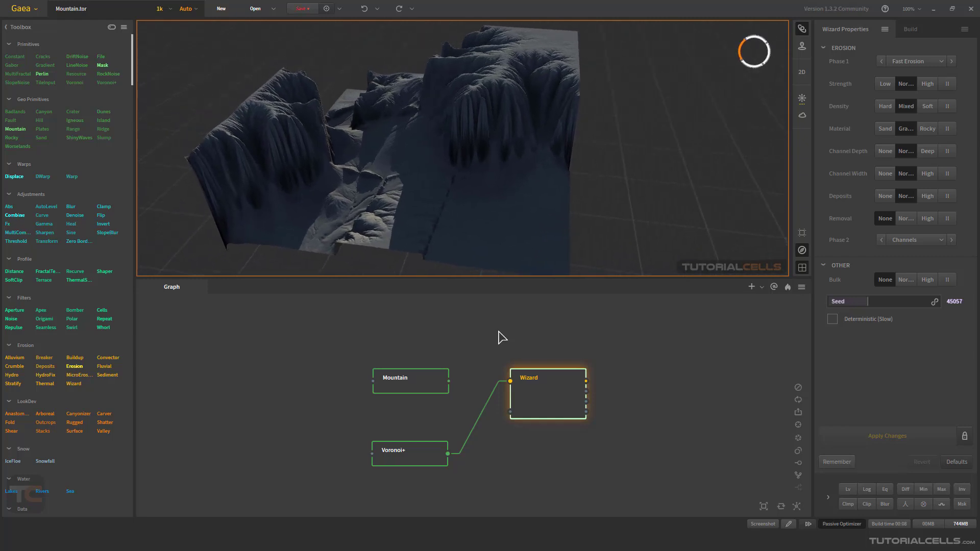
mouse_move(464, 411)
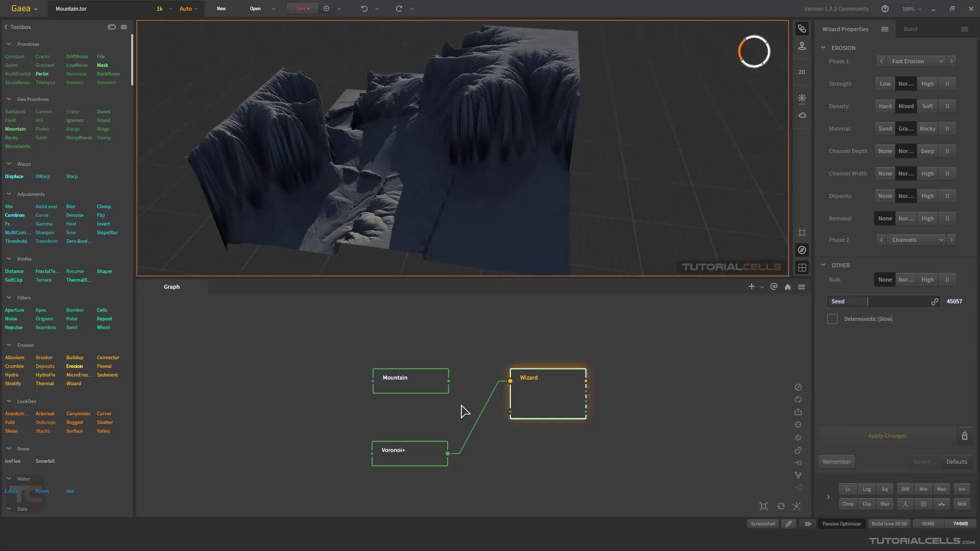
left_click(410, 451)
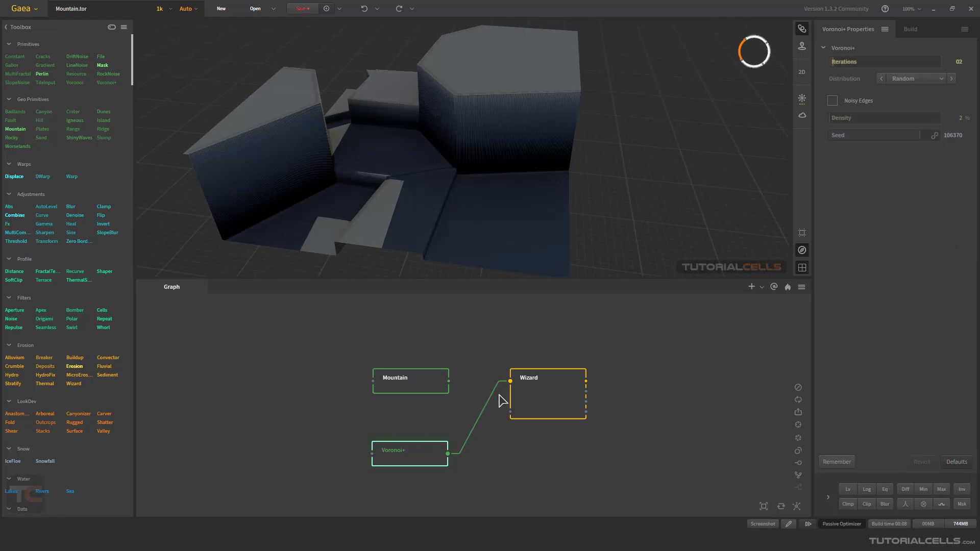
left_click(547, 394)
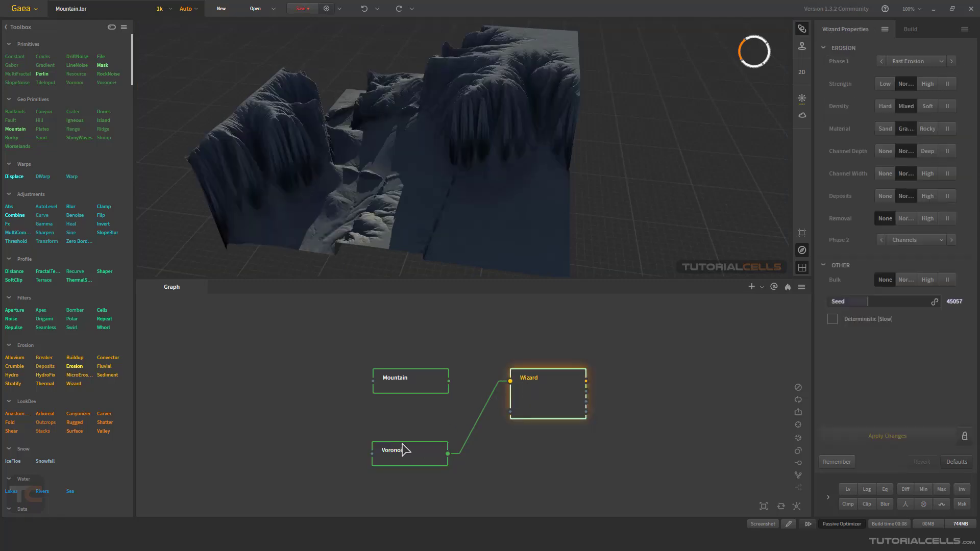
left_click(411, 378)
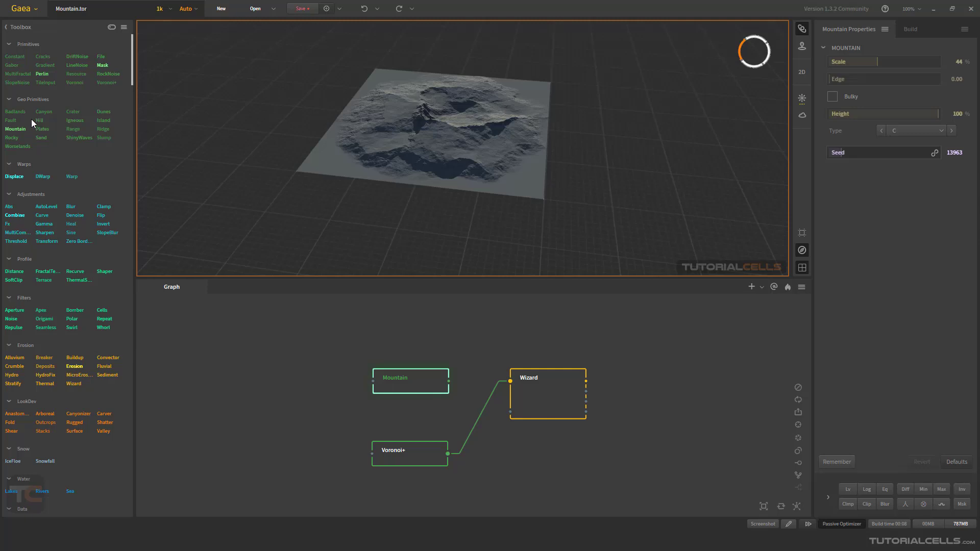
- Review the Wizard erosion settings and return to the raw Mountain node's scale, height and seed
scroll("down", 3)
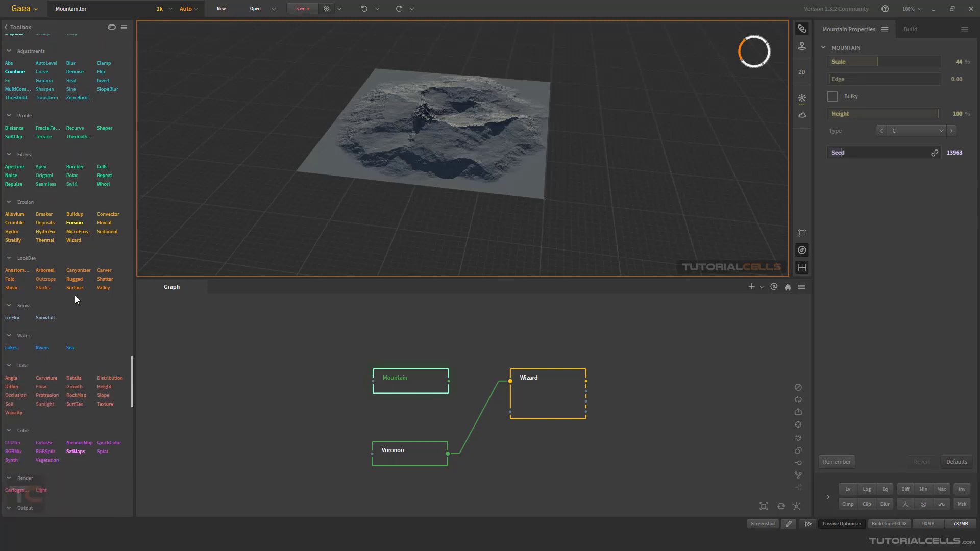
scroll("down", 3)
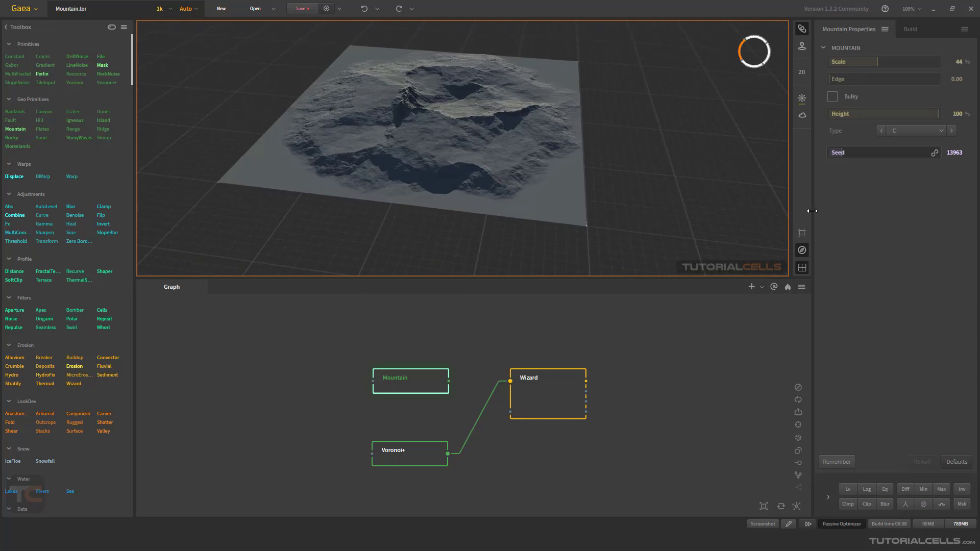
left_click(546, 392)
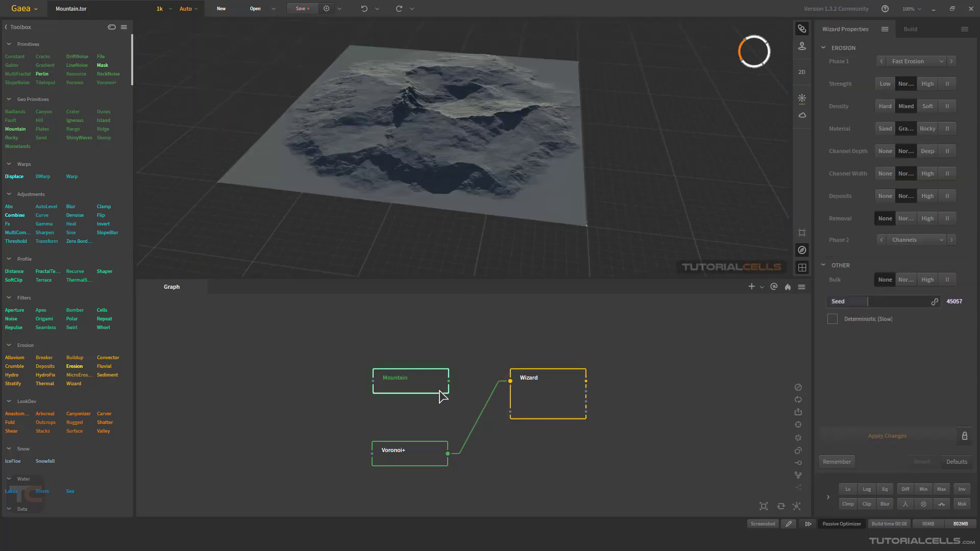
left_click(411, 378)
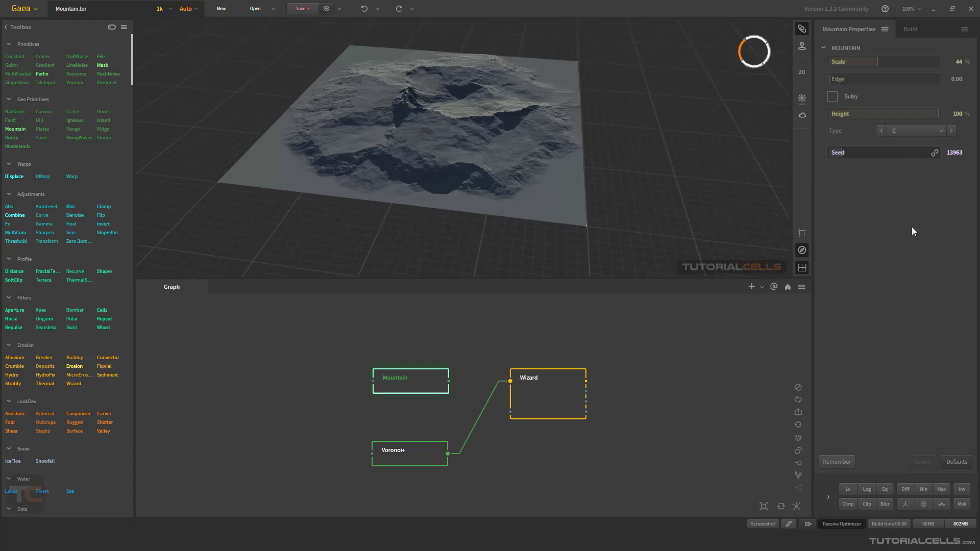
mouse_move(906, 244)
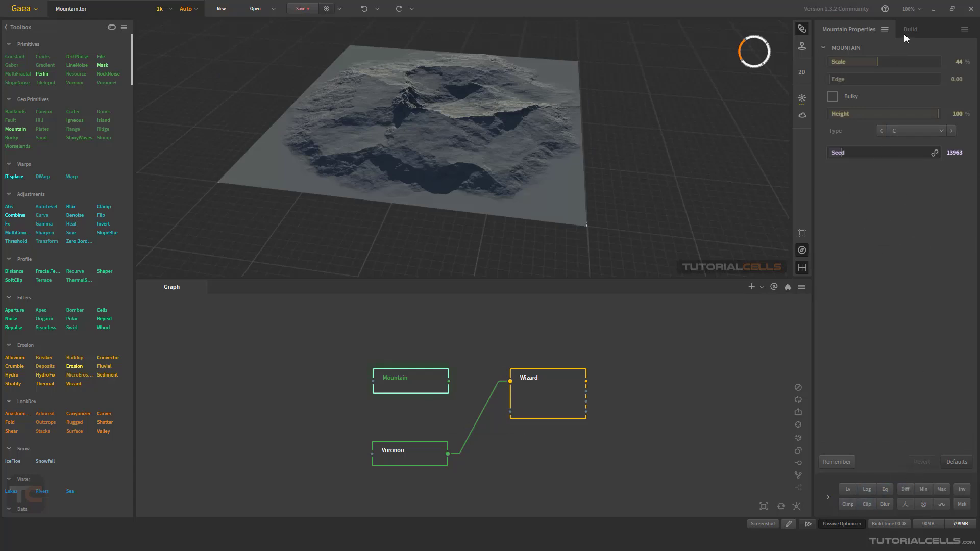
- Show the Build panel with normal method and 2048 resolution, and expand Terrain Definition
left_click(910, 28)
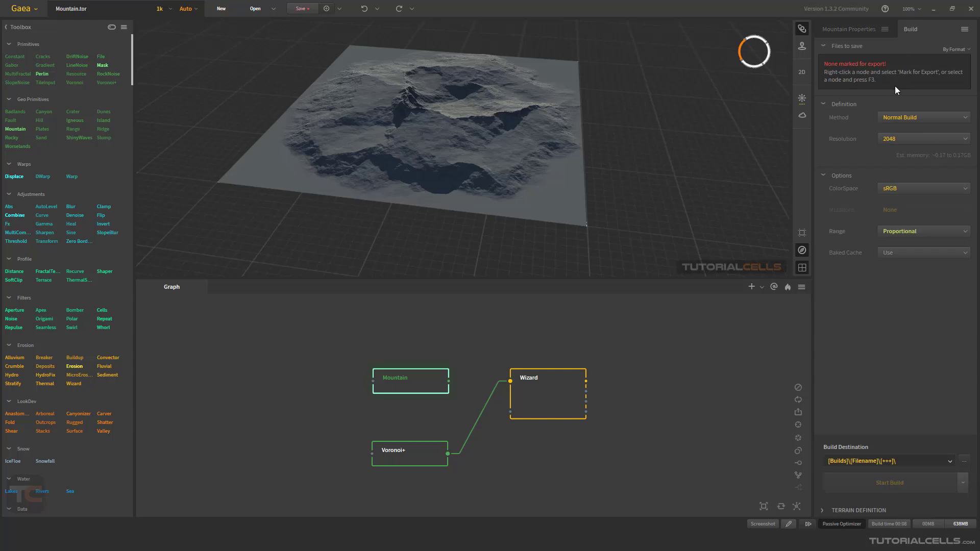
mouse_move(858, 59)
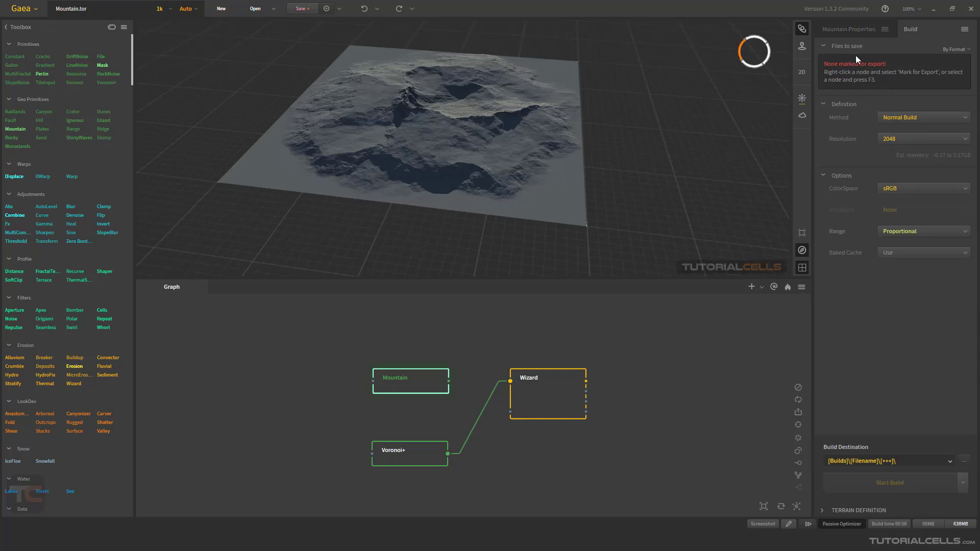
mouse_move(851, 361)
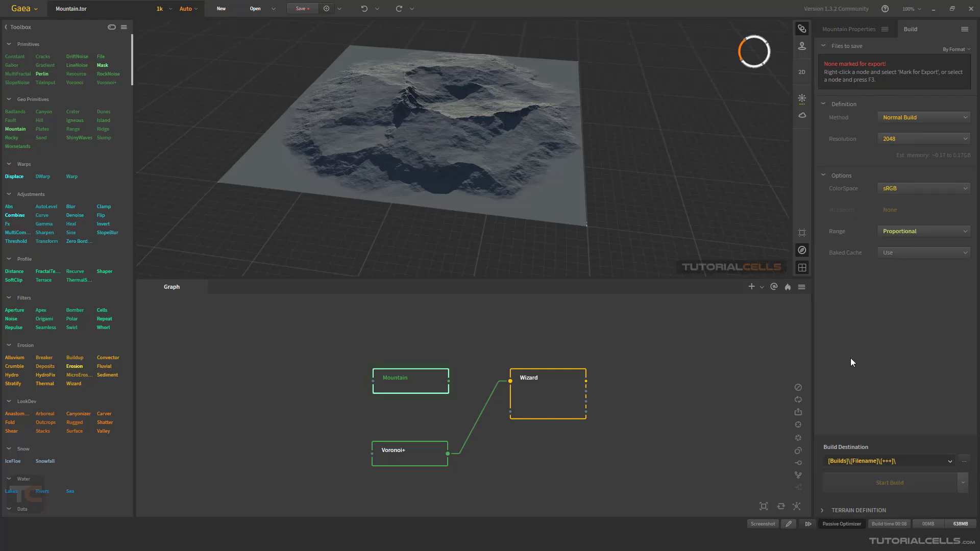
mouse_move(824, 515)
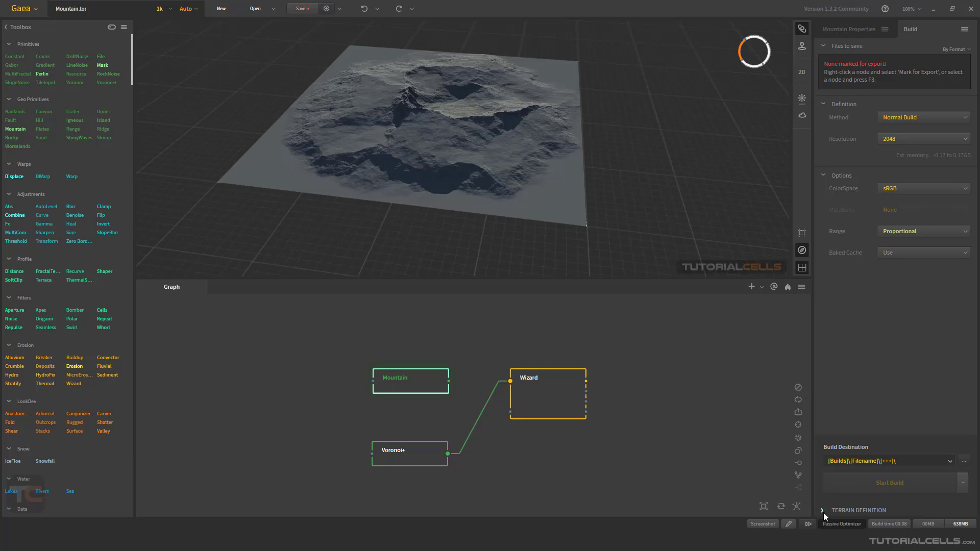
left_click(823, 511)
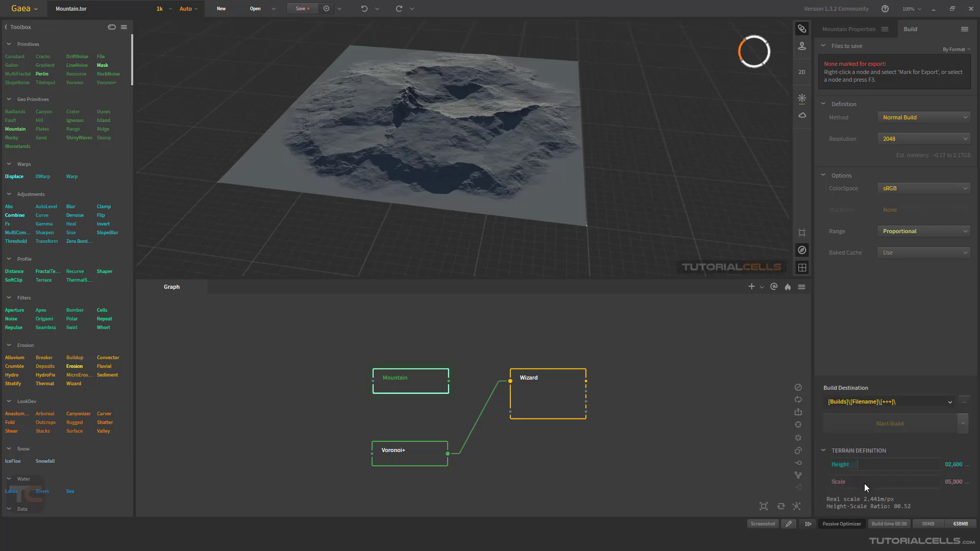
mouse_move(936, 492)
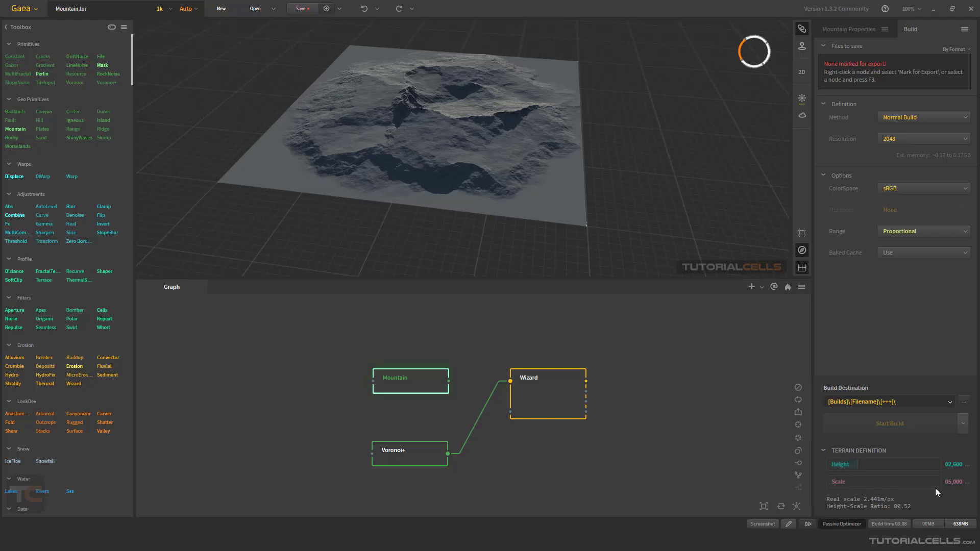
mouse_move(358, 244)
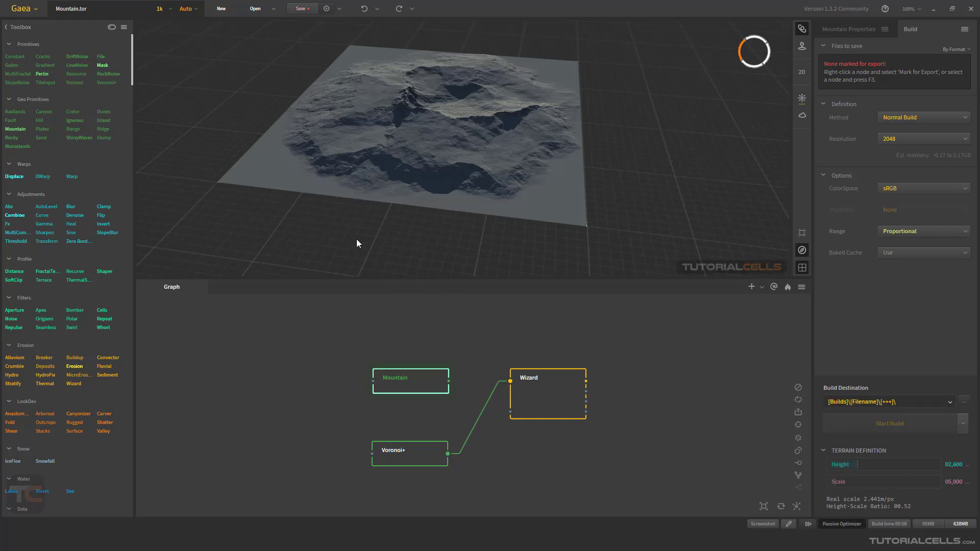
mouse_move(219, 150)
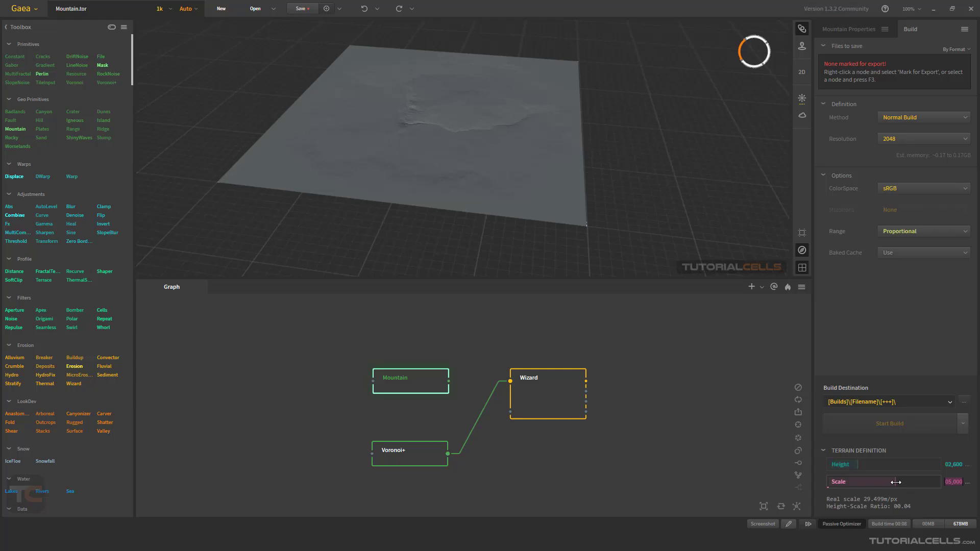
- Enlarge the terrain's world scale, then bring it back down to about 27,549
left_click_drag(875, 481, 931, 481)
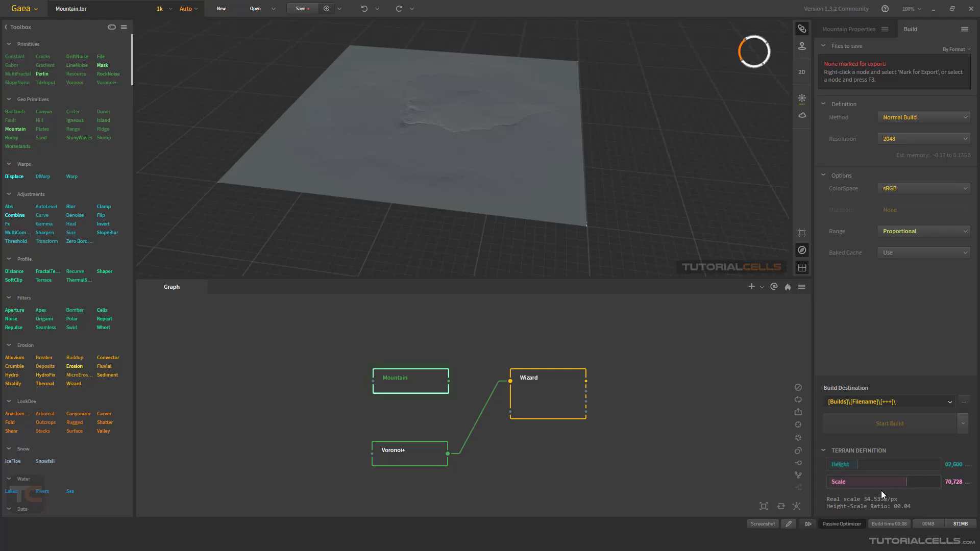
left_click_drag(900, 481, 875, 481)
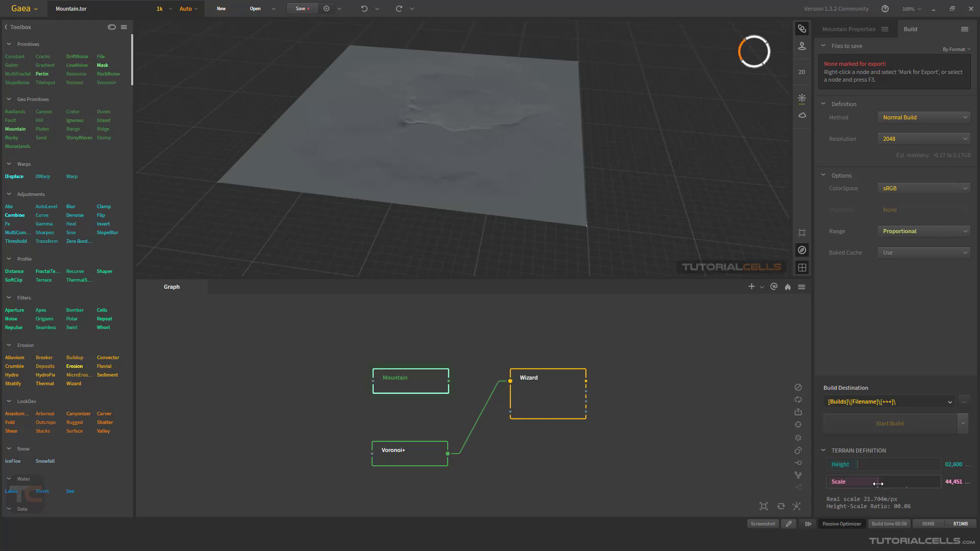
left_click_drag(880, 481, 859, 481)
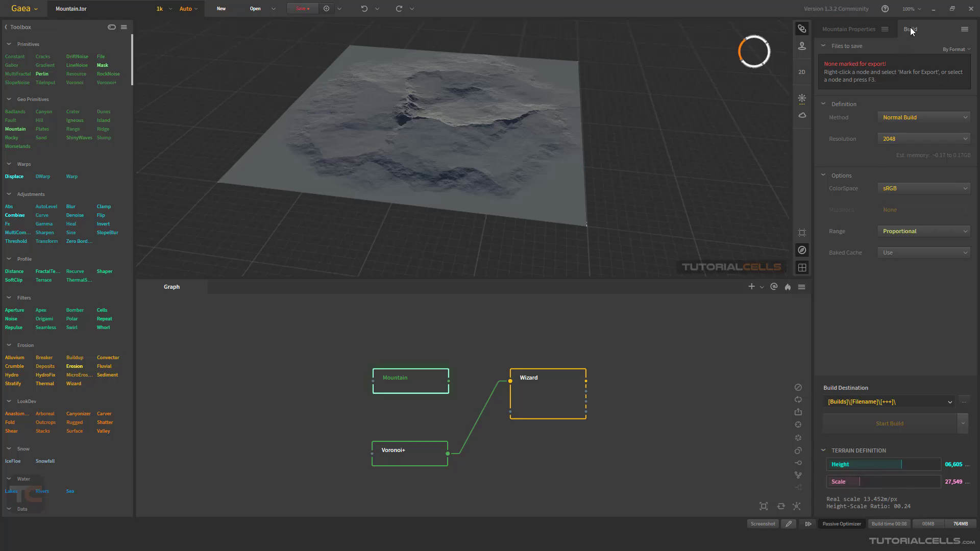
mouse_move(564, 414)
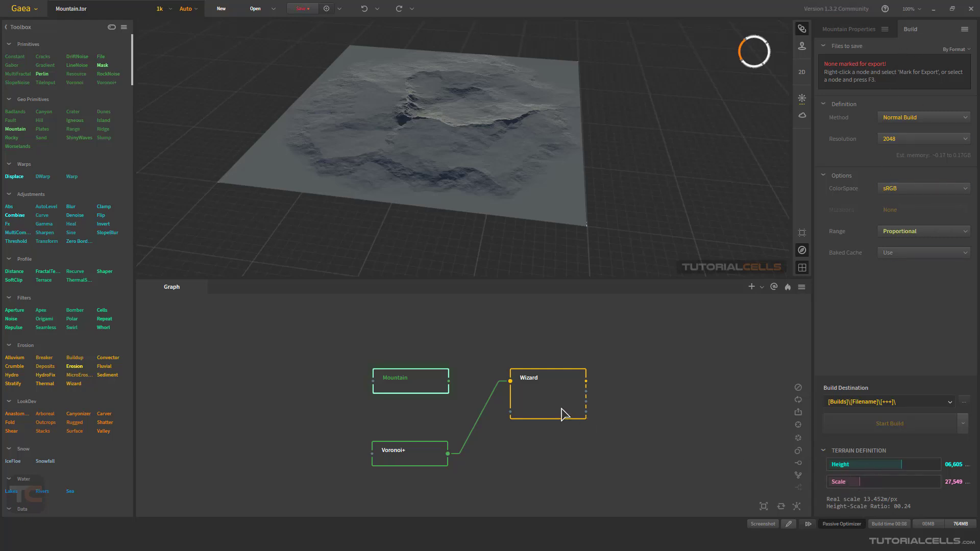
mouse_move(105, 339)
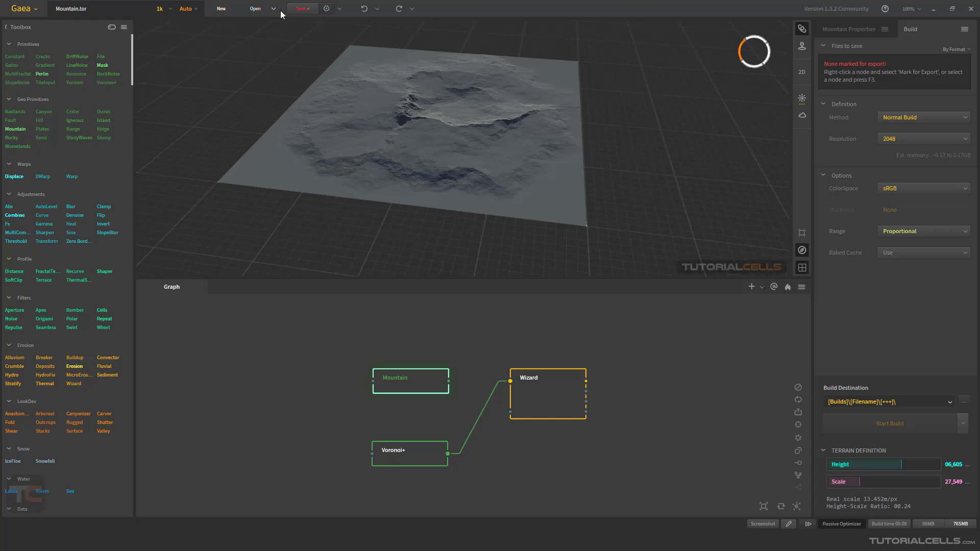
left_click(300, 8)
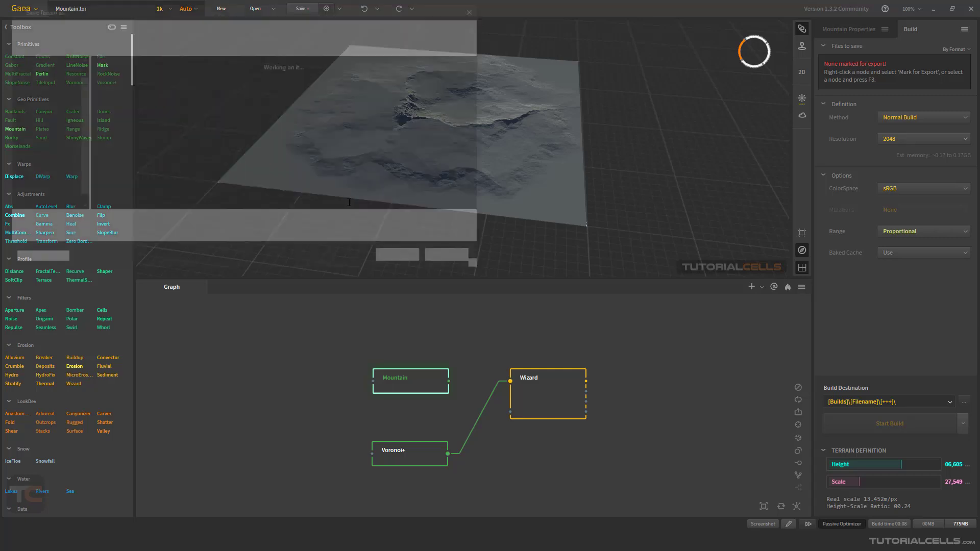
left_click(300, 9)
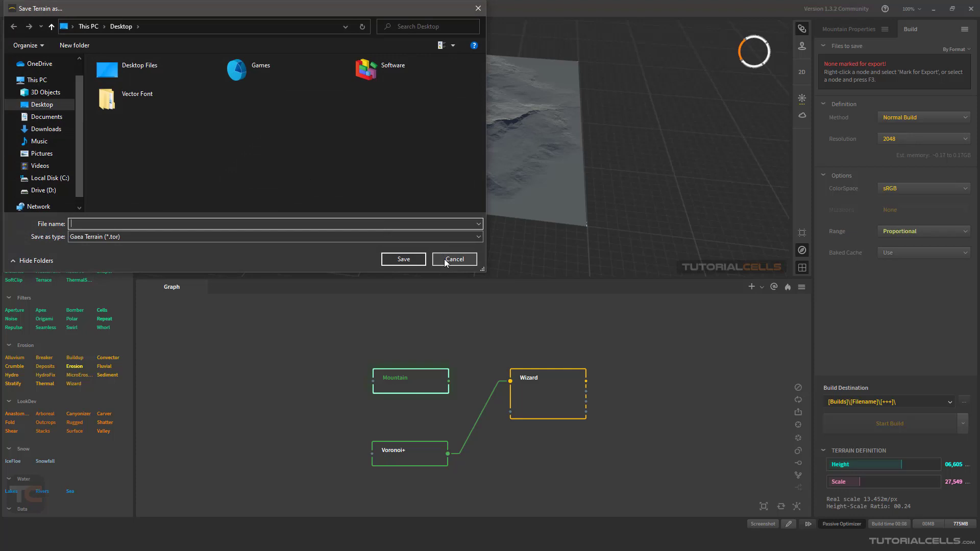
left_click(453, 258)
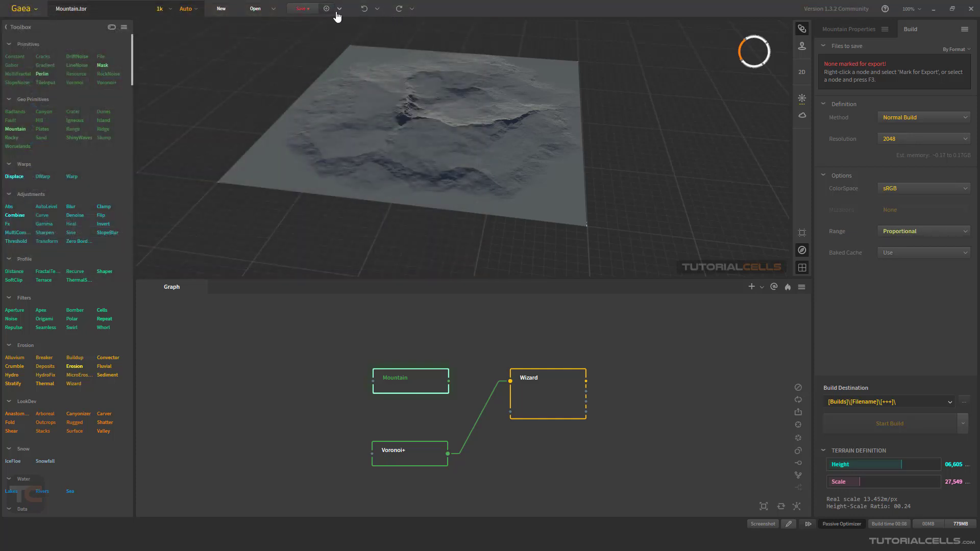
left_click(339, 8)
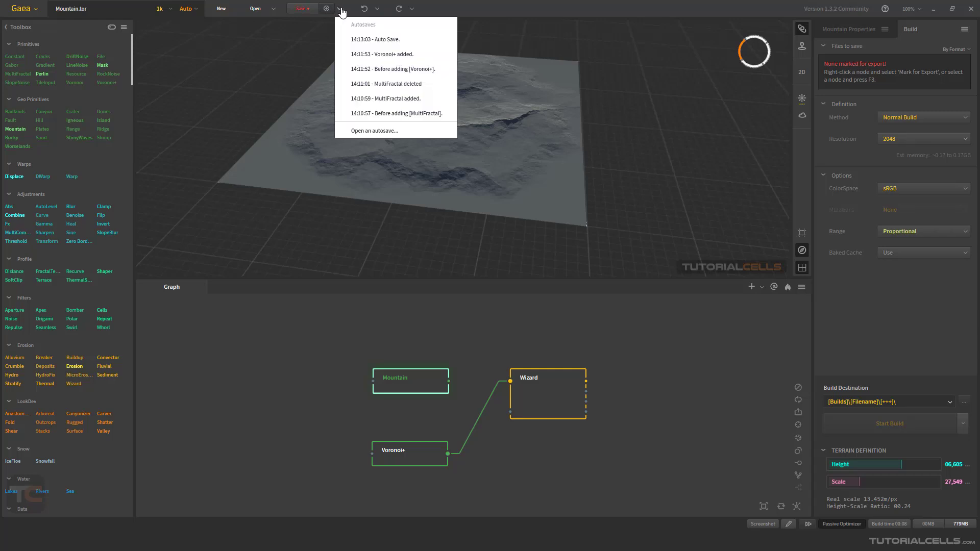
mouse_move(383, 39)
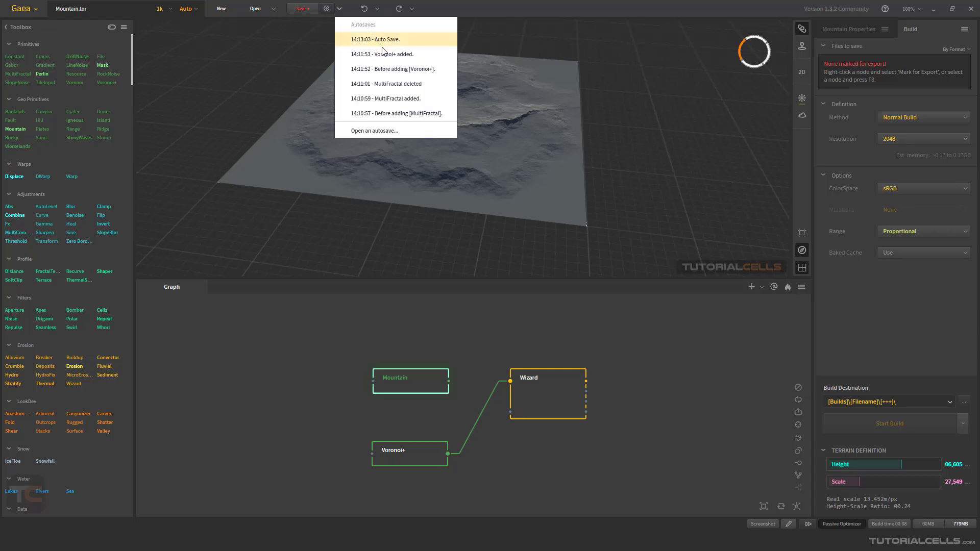
mouse_move(400, 132)
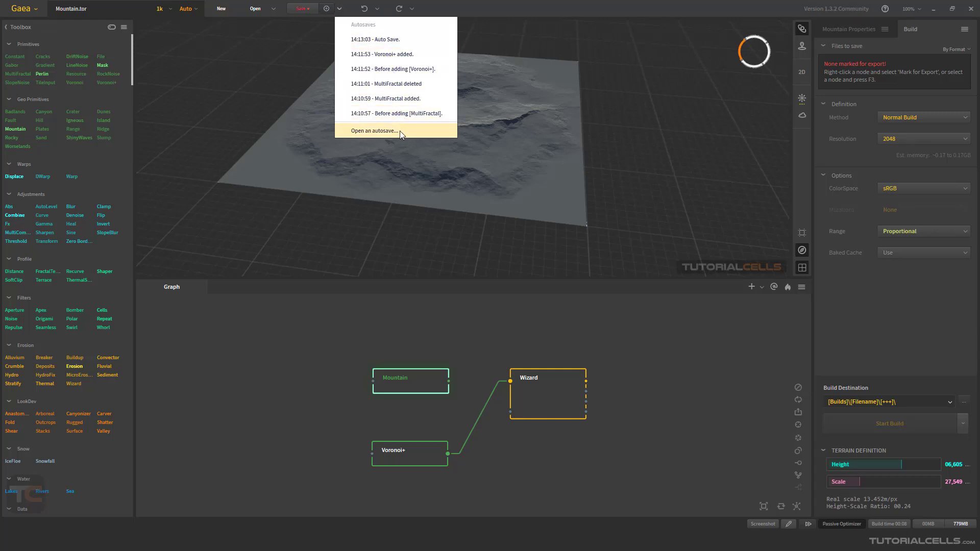
left_click(373, 131)
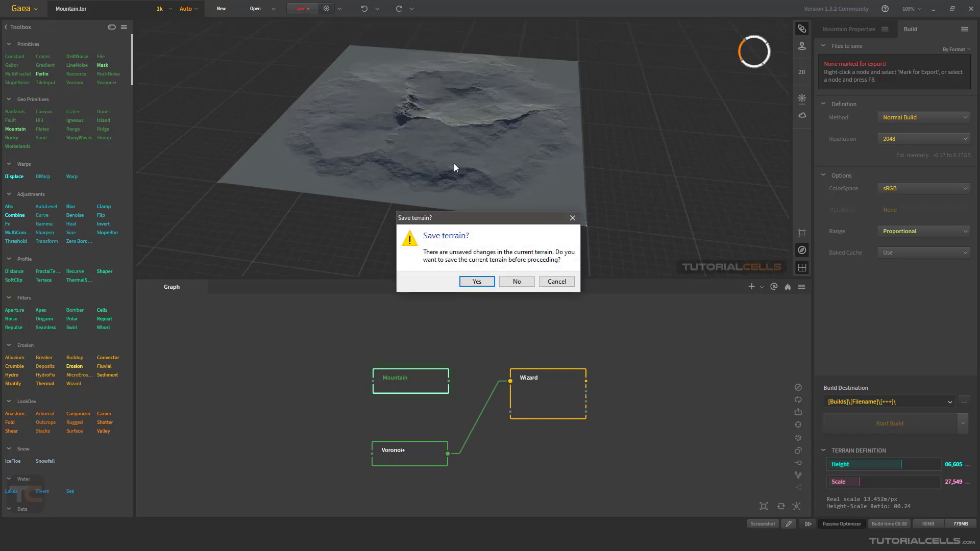
mouse_move(572, 281)
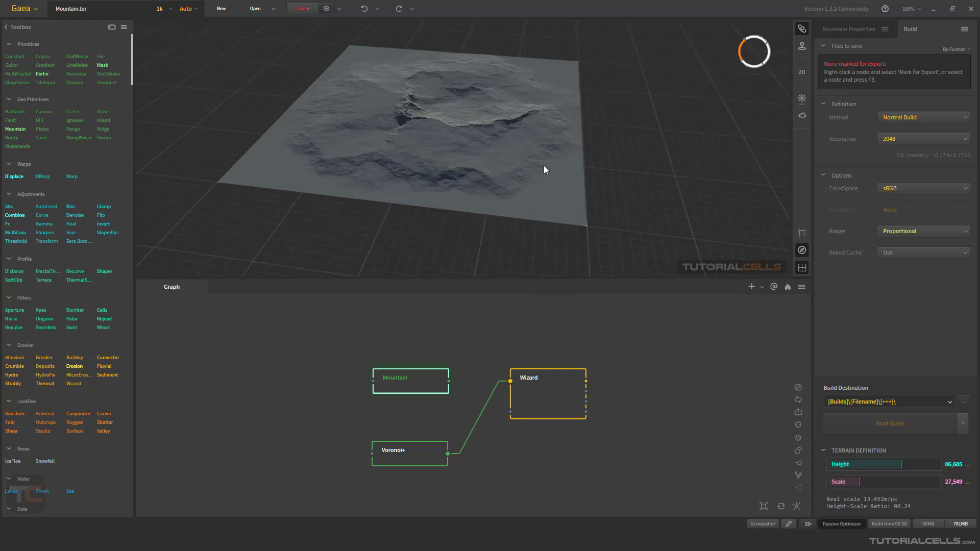
mouse_move(463, 157)
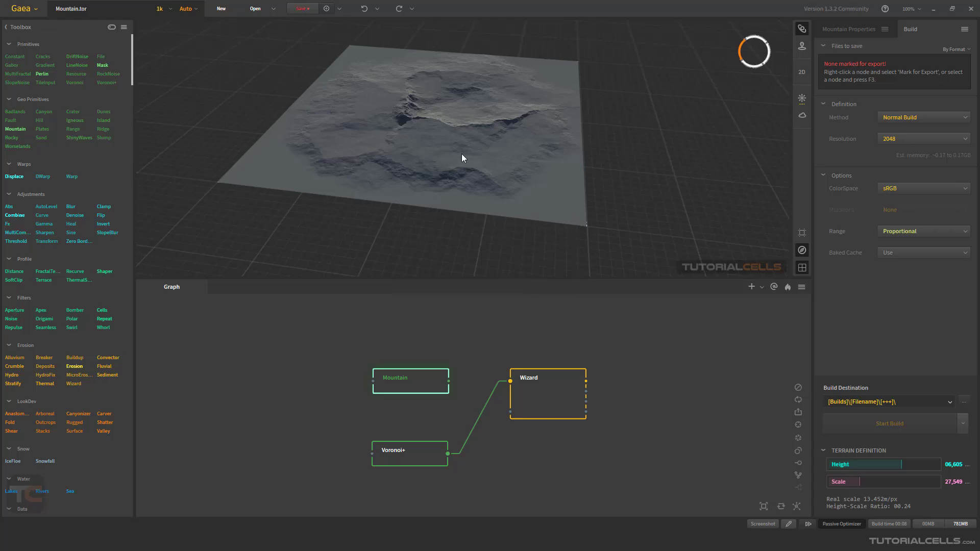
mouse_move(597, 159)
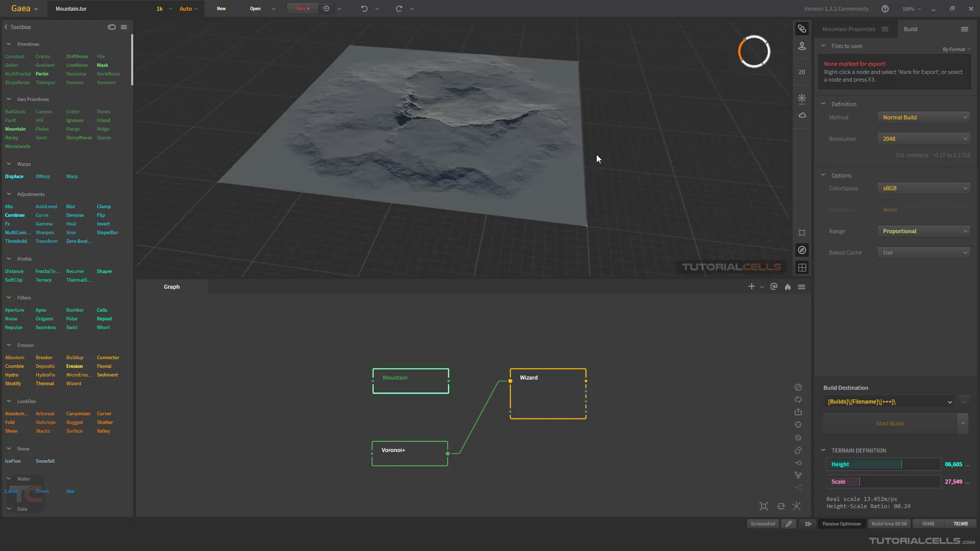
mouse_move(868, 37)
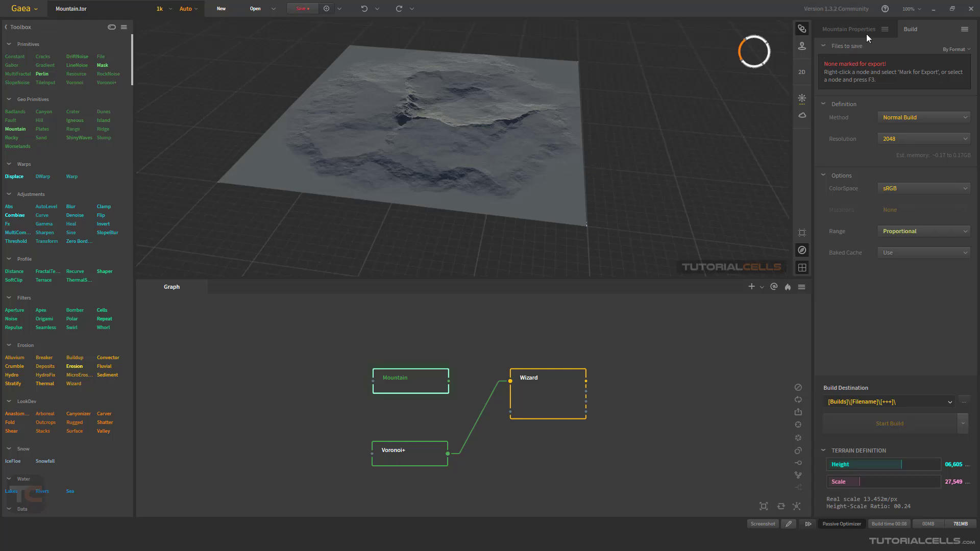
left_click(911, 8)
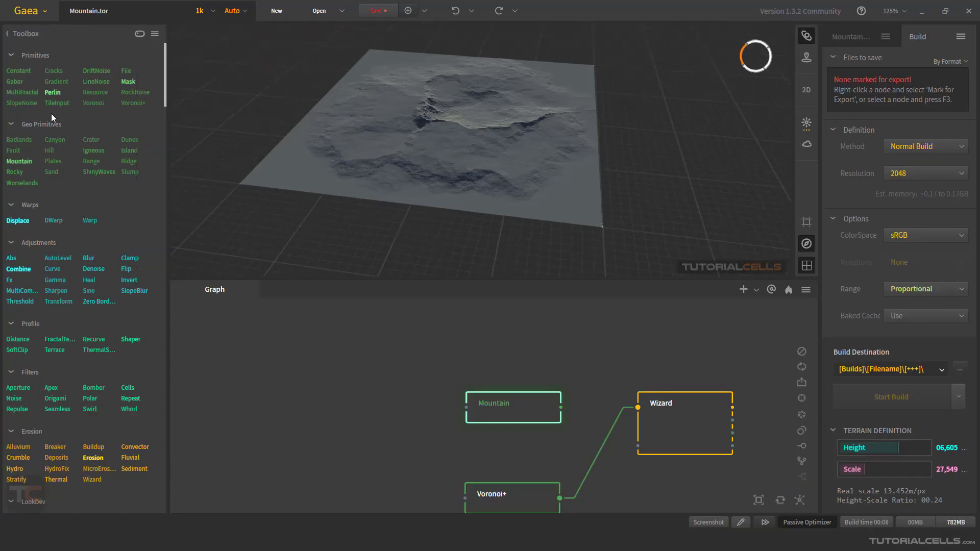
mouse_move(468, 232)
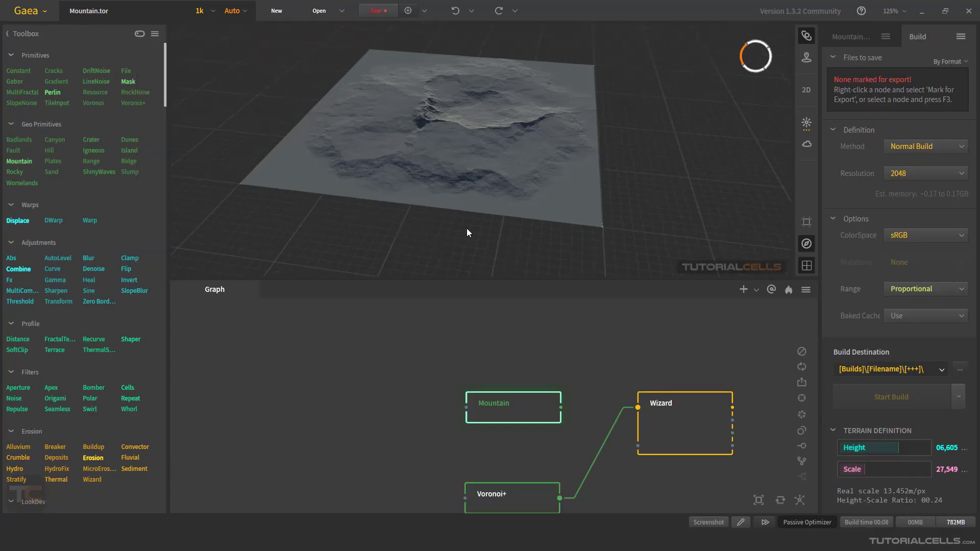
left_click(893, 11)
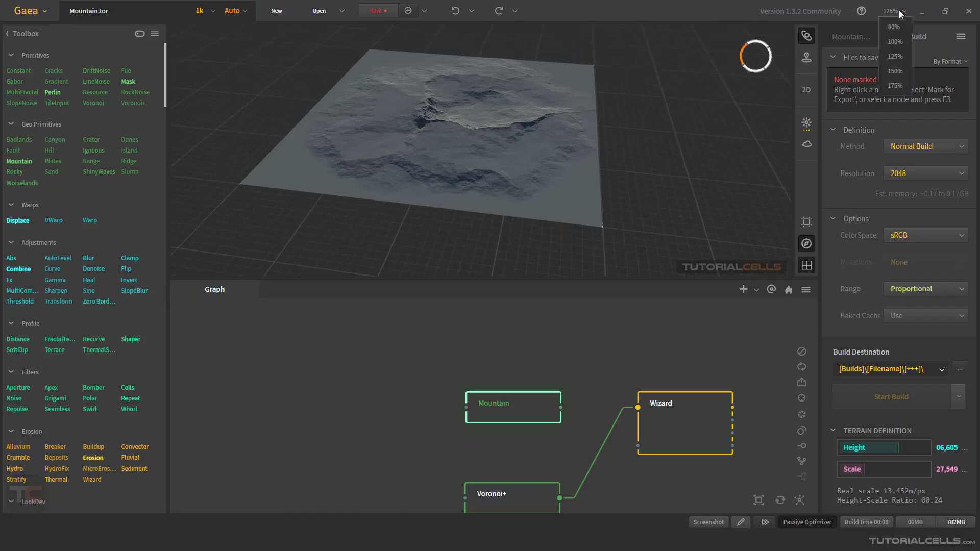
left_click(895, 41)
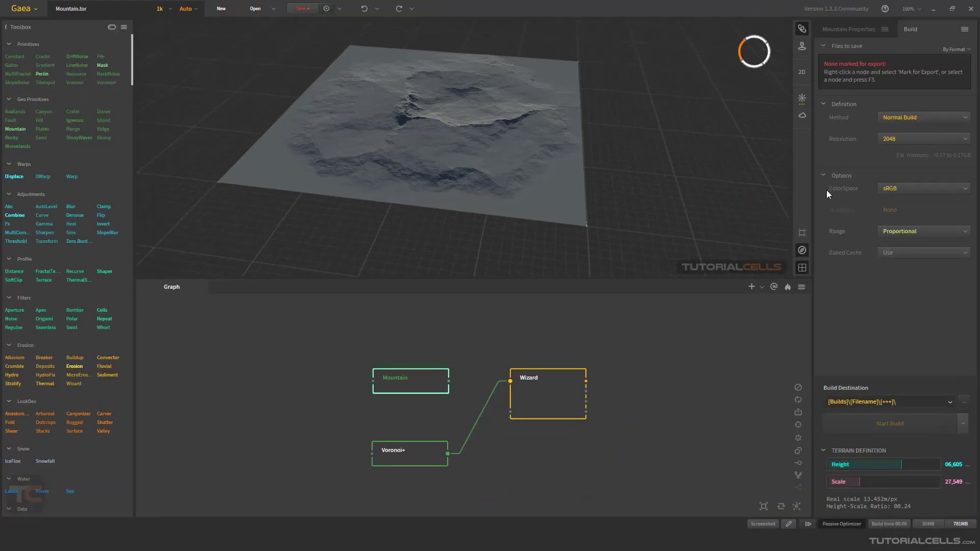
mouse_move(435, 181)
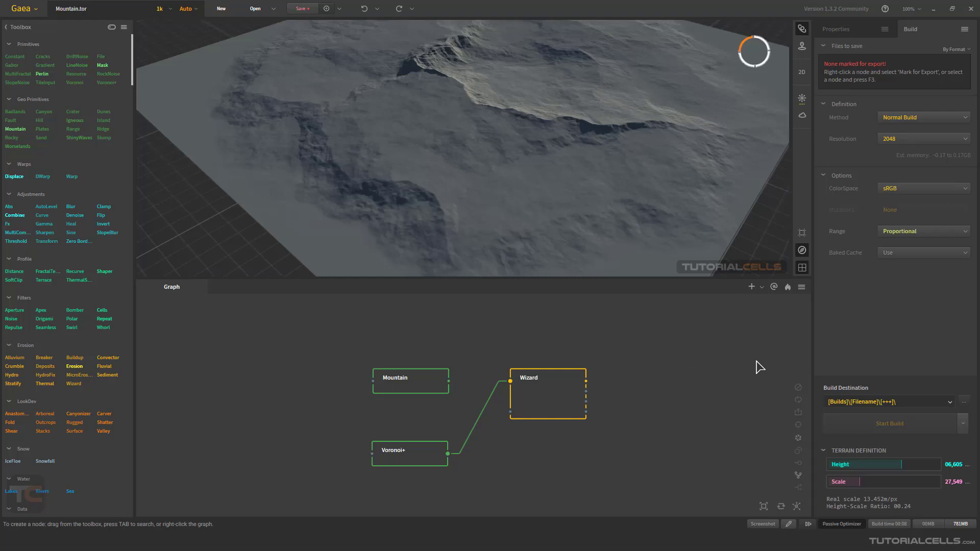
- Show the Wizard node's eroded terrain block in the 3D viewport
left_click(546, 377)
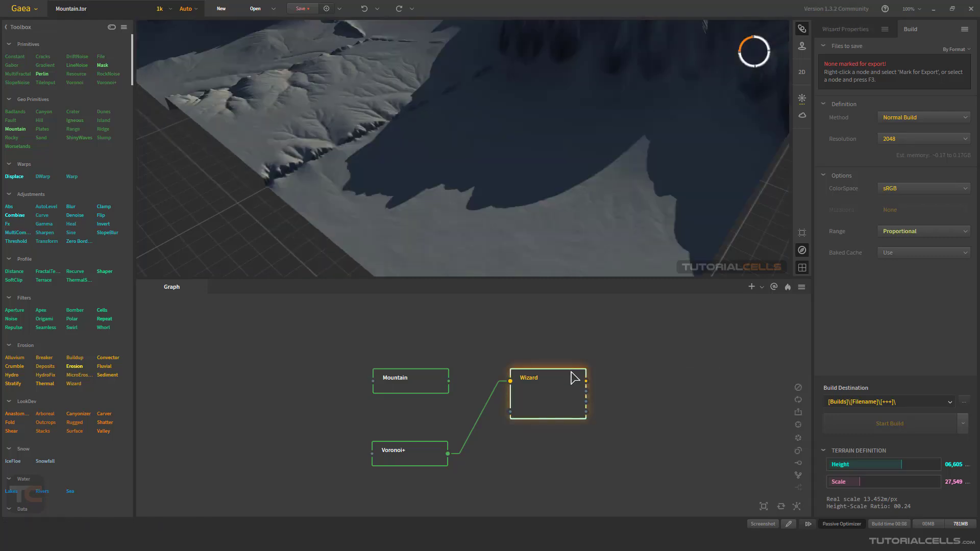
mouse_move(798, 396)
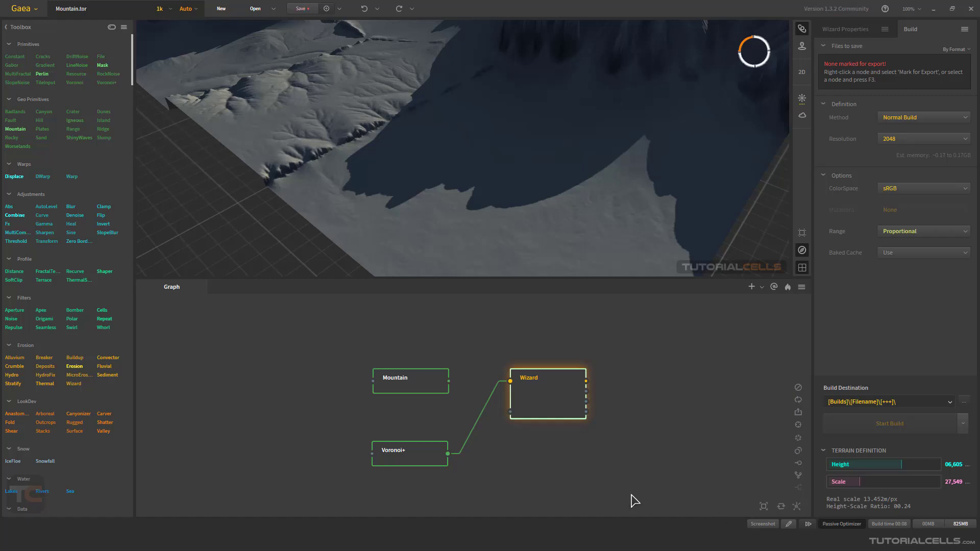
mouse_move(428, 147)
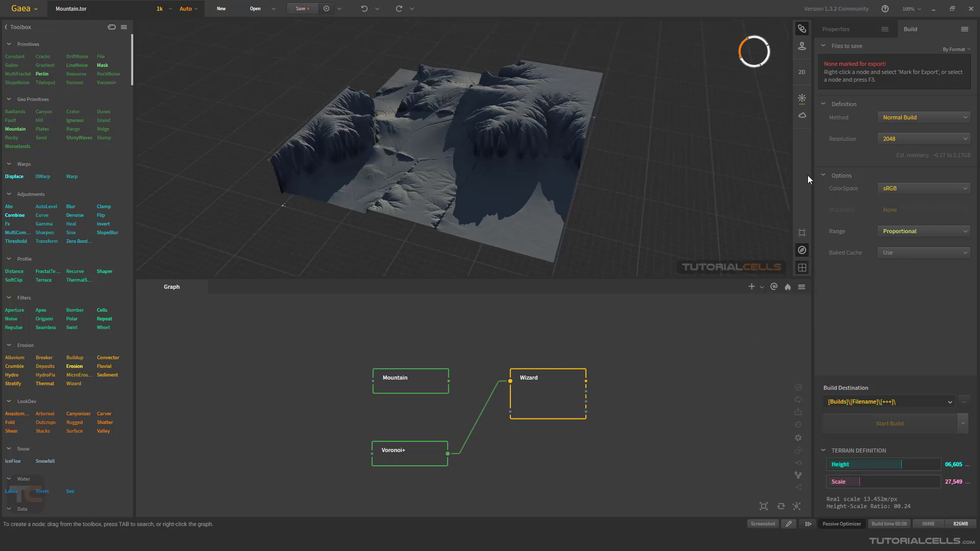
mouse_move(236, 393)
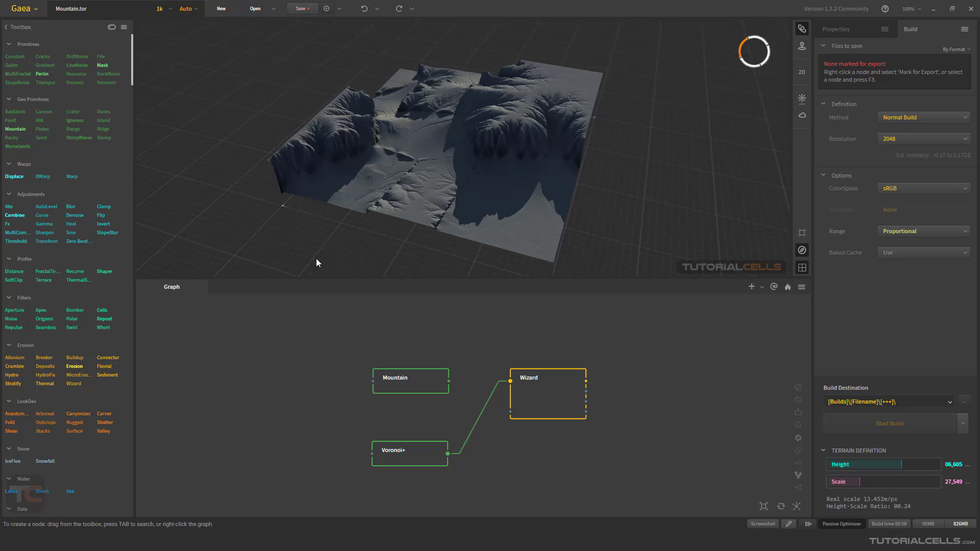
mouse_move(16, 51)
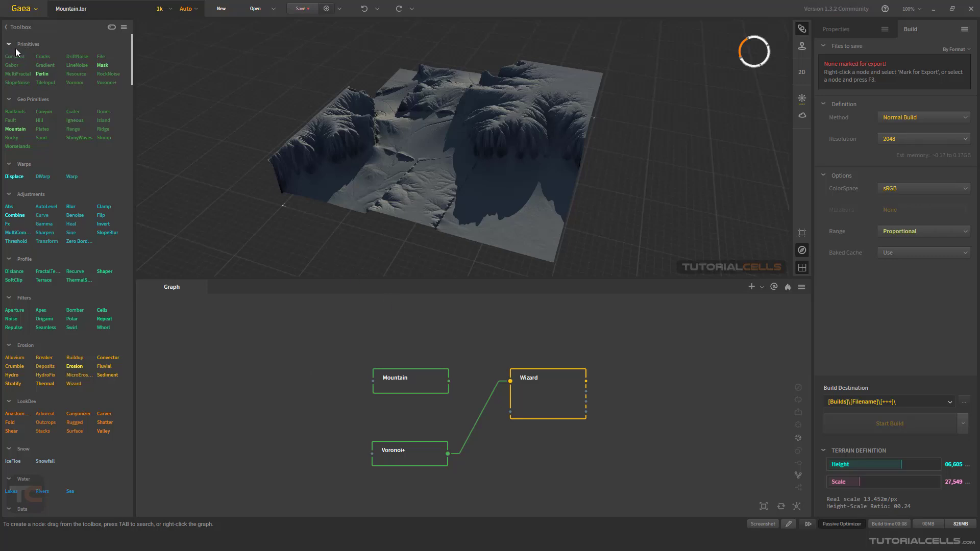